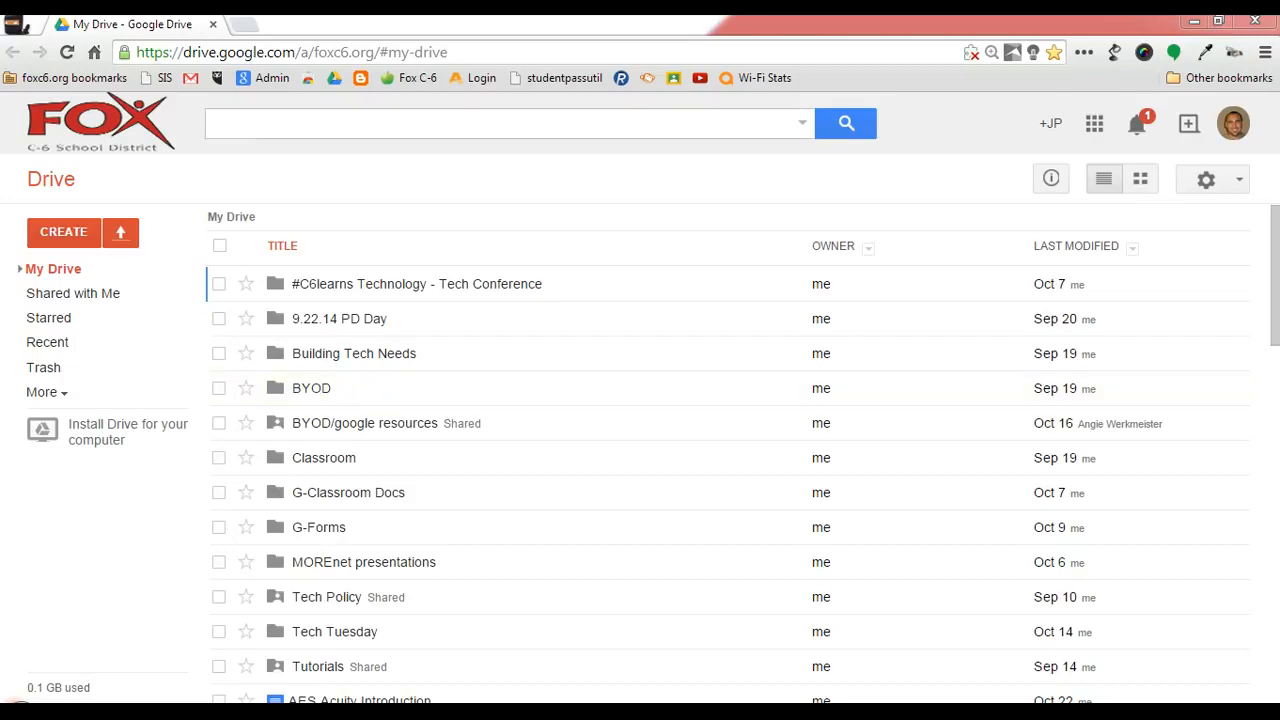
# - Create a new blank, untitled drawing from Google Drive's Create menu
pyautogui.click(63, 231)
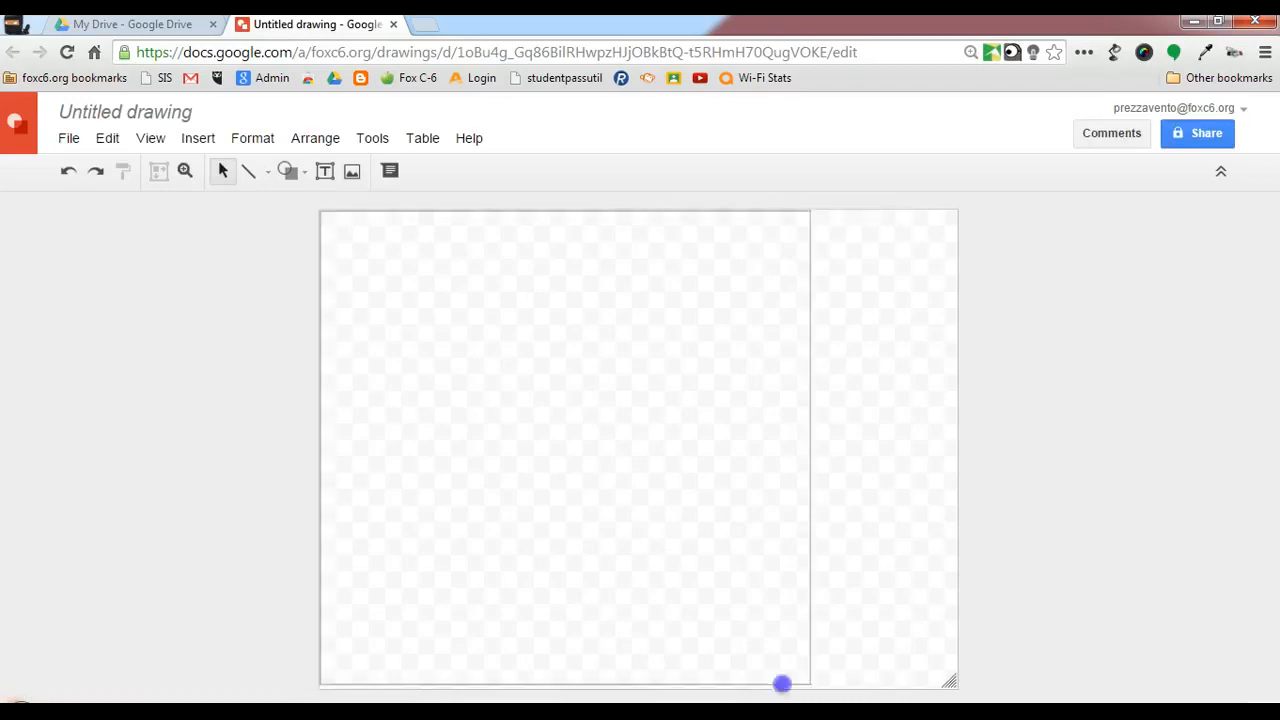
# - Reshape the blank canvas into a wider, shorter landscape page
pyautogui.moveTo(783, 684); pyautogui.dragTo(1235, 647)
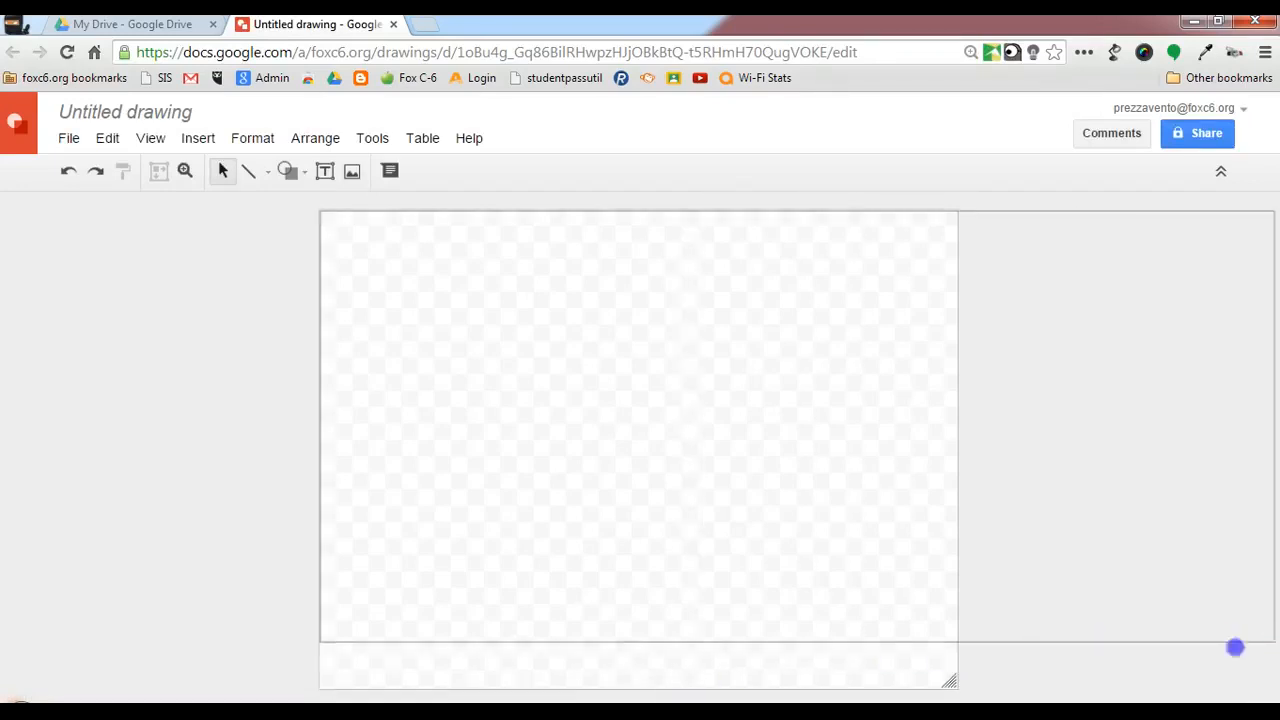
pyautogui.moveTo(1235, 647); pyautogui.dragTo(851, 430)
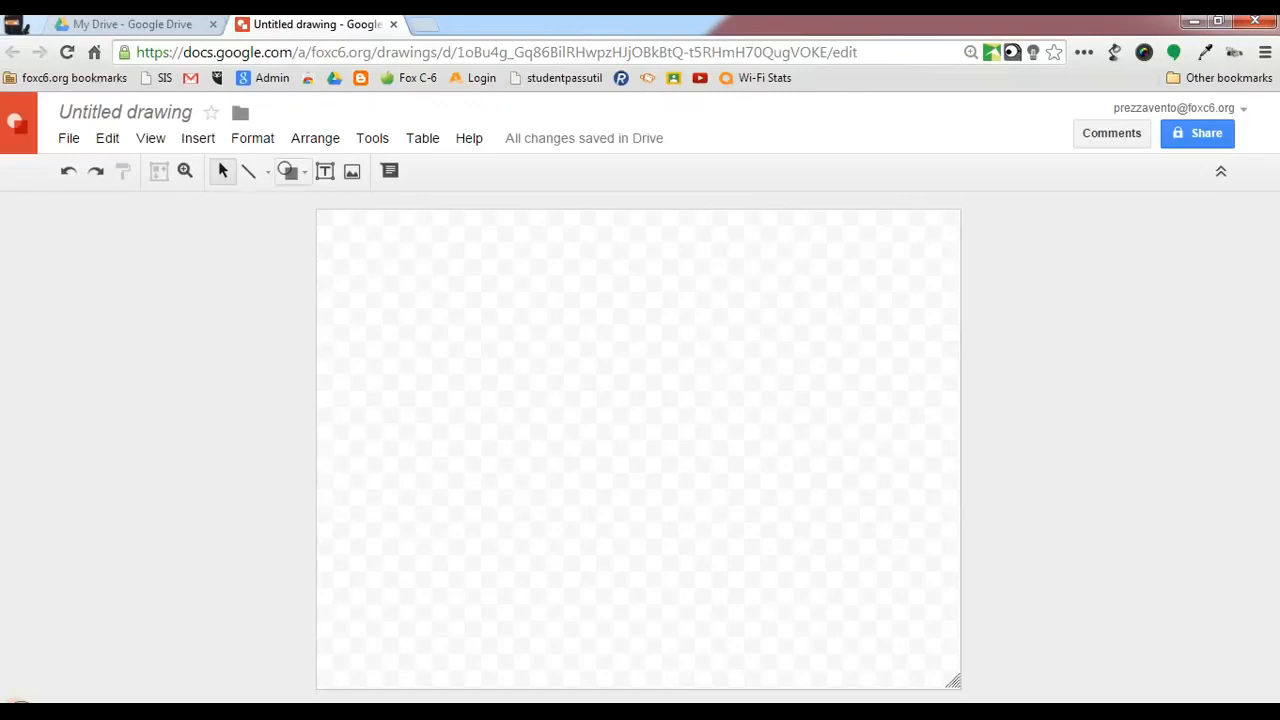
# - Draw a light blue oval in the canvas's upper-left area and select it
pyautogui.click(290, 171)
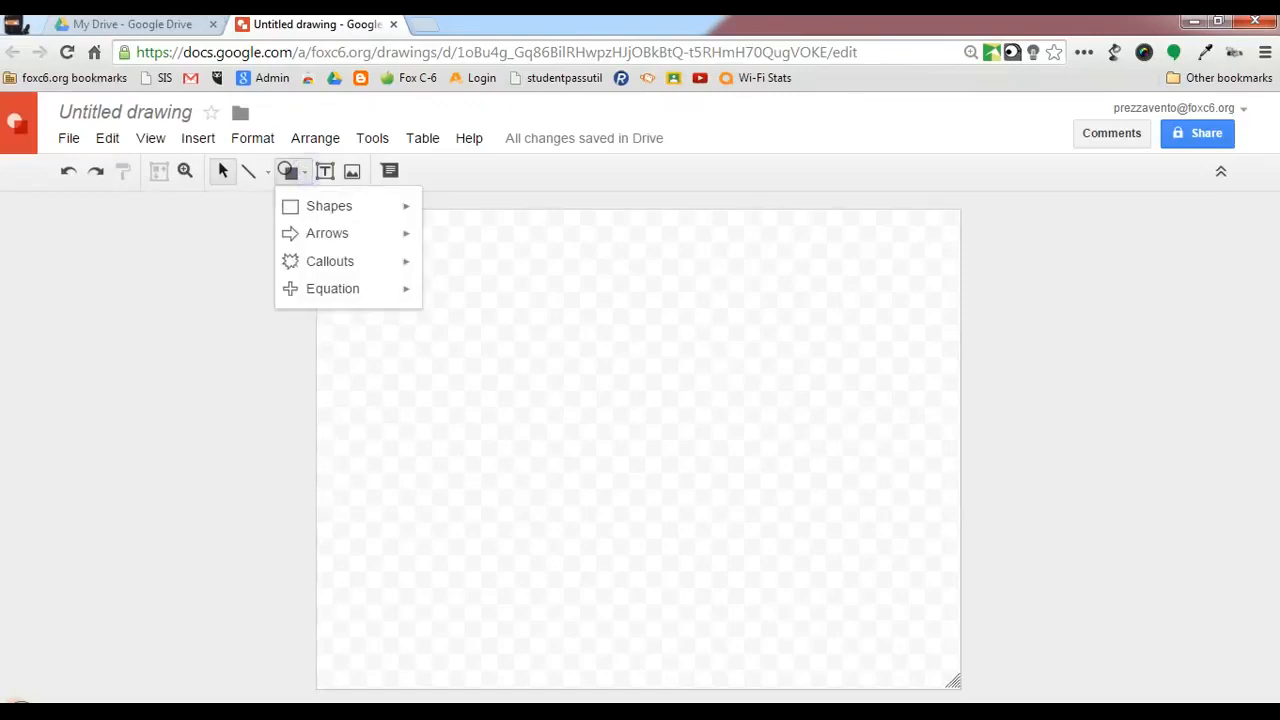
pyautogui.click(329, 205)
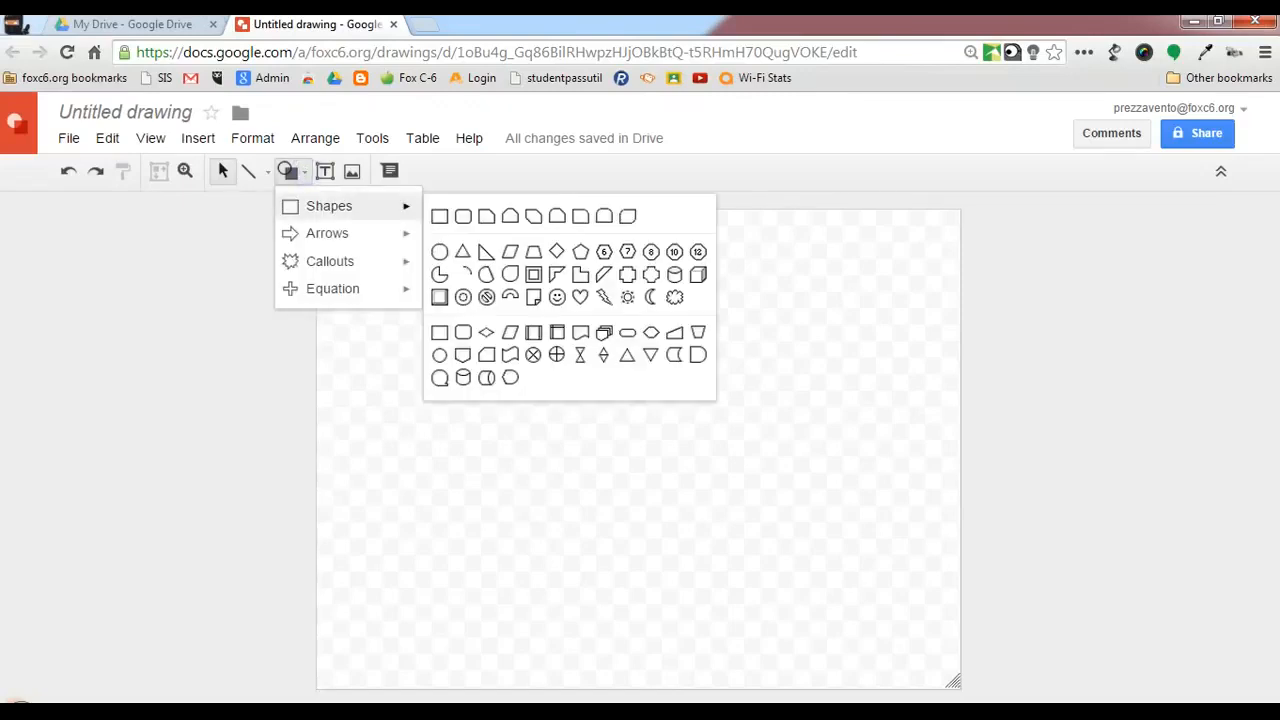
pyautogui.click(440, 251)
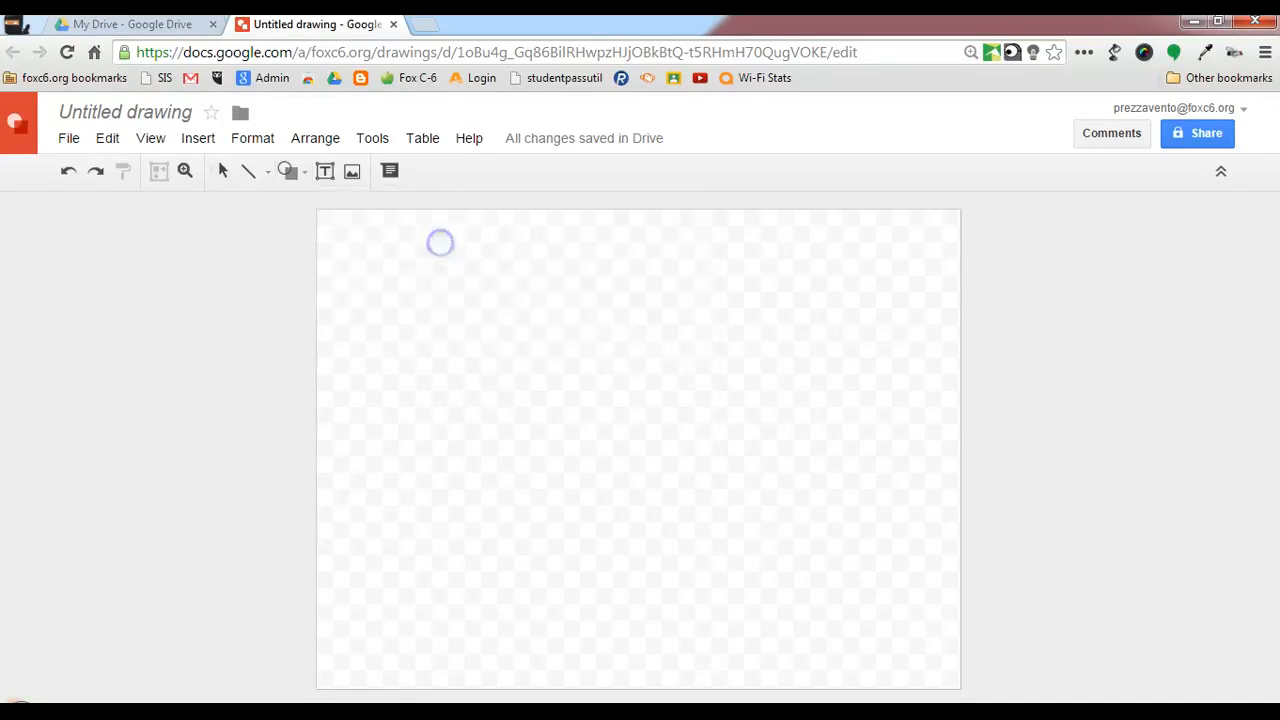
pyautogui.moveTo(440, 242); pyautogui.dragTo(504, 414)
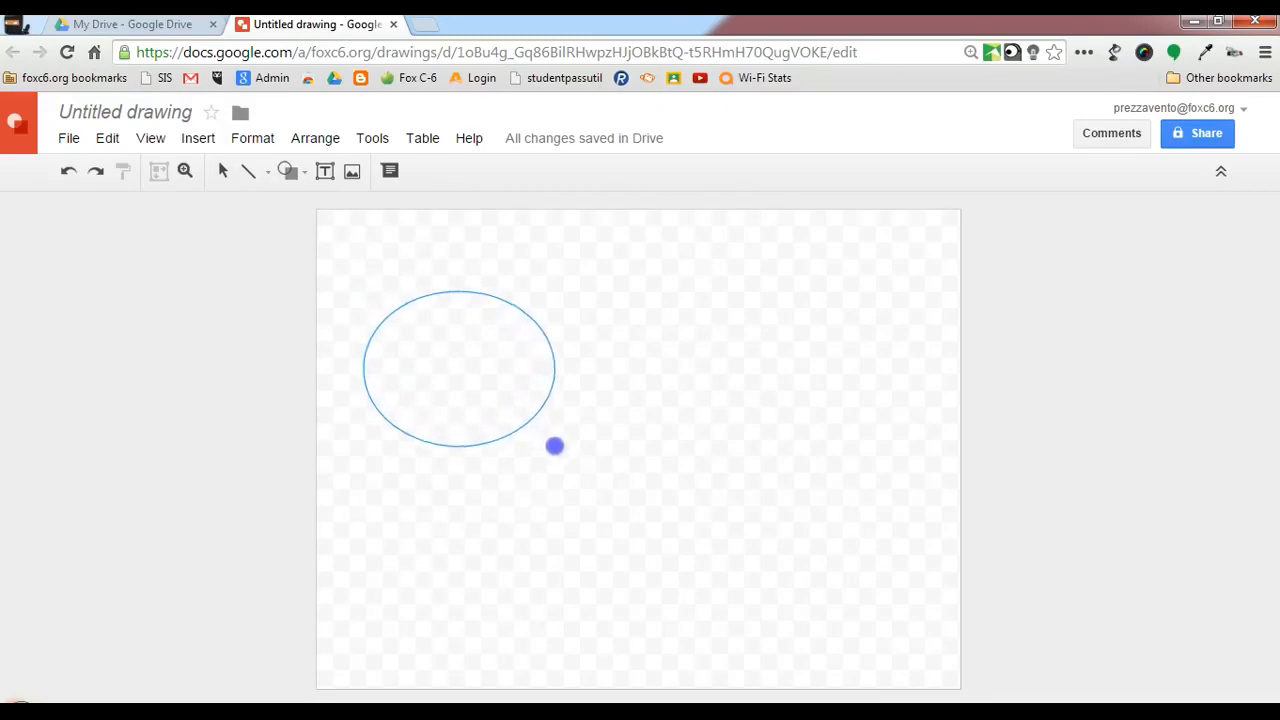
pyautogui.click(460, 370)
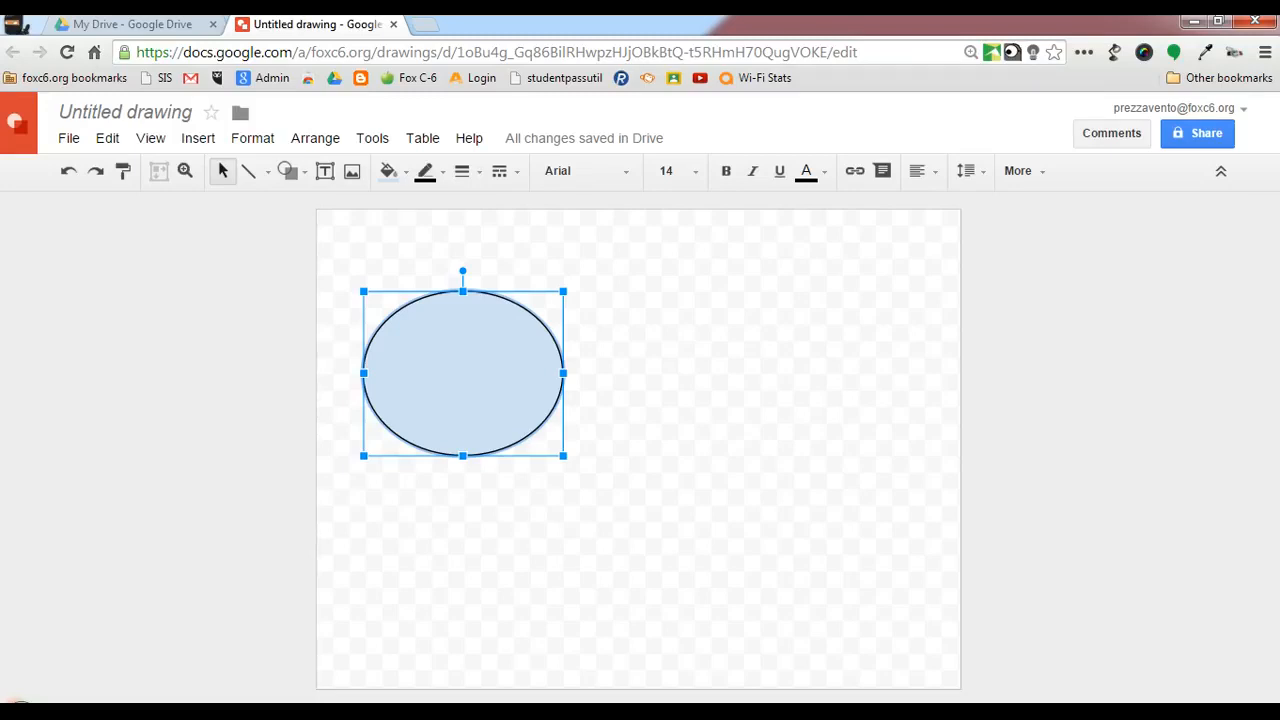
pyautogui.moveTo(388, 170)
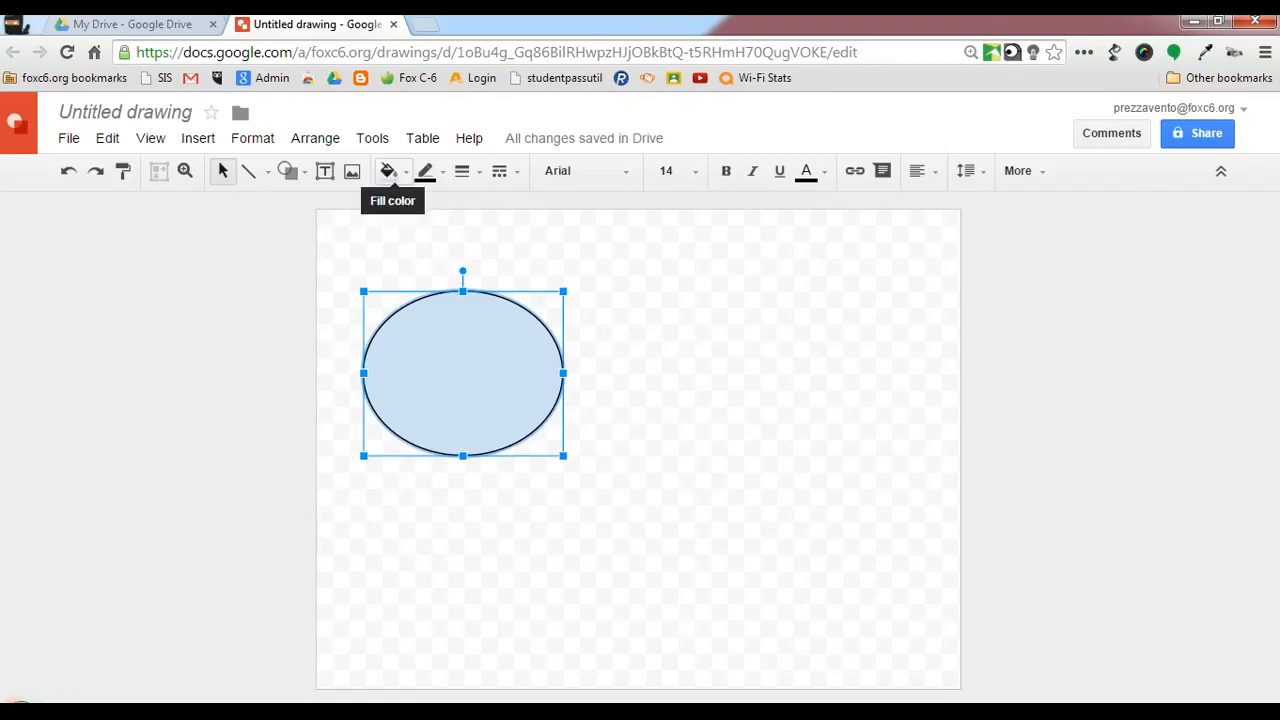
# - Lower the oval's custom fill opacity so its light blue turns semi-transparent
pyautogui.click(388, 170)
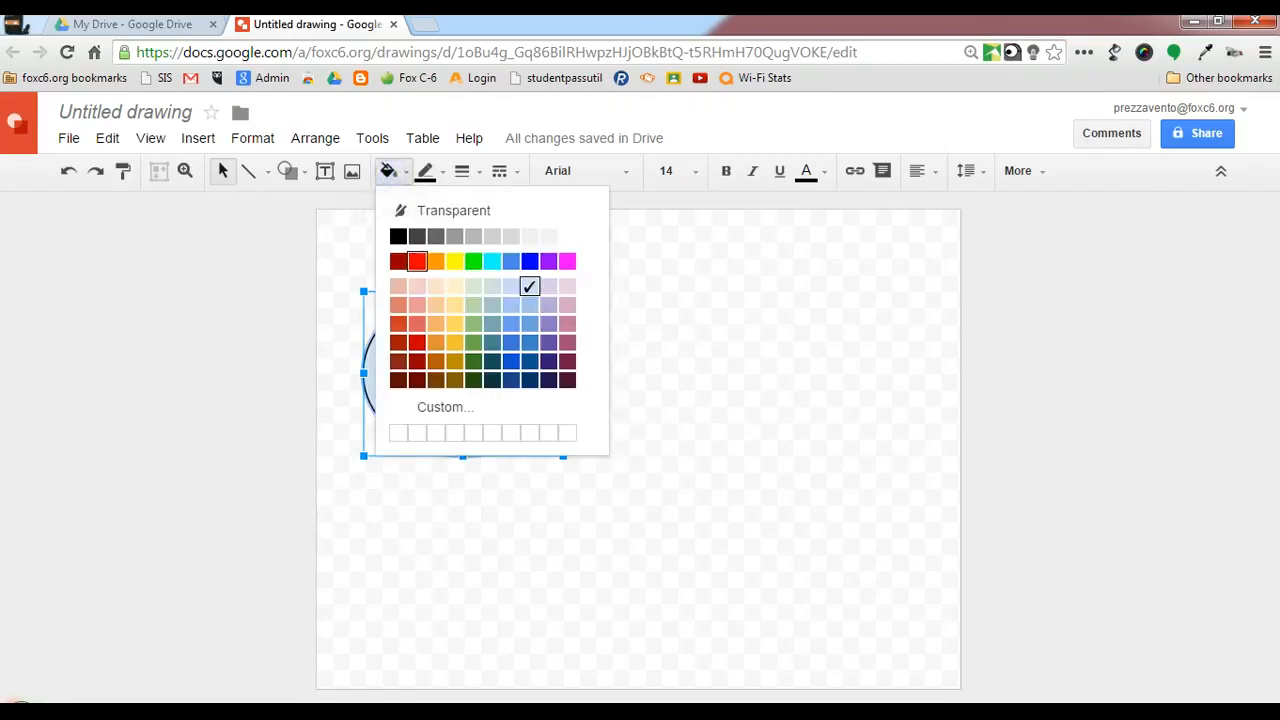
pyautogui.click(529, 287)
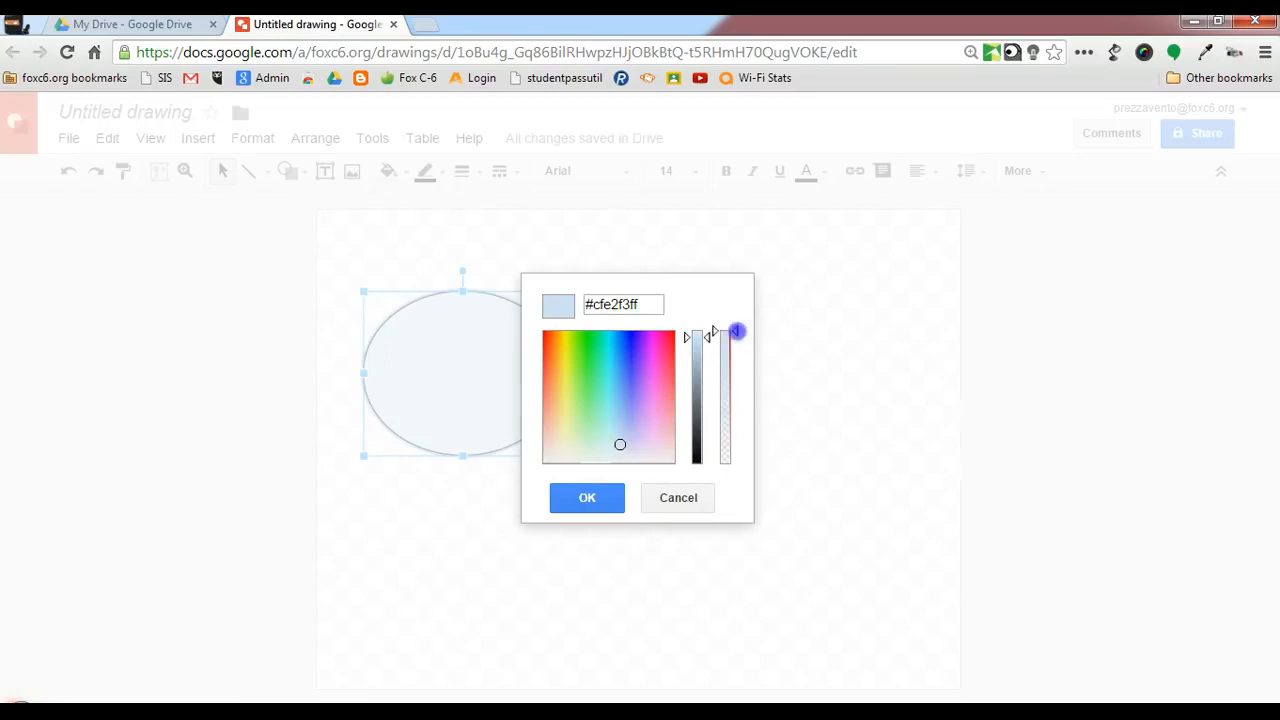
pyautogui.moveTo(737, 331); pyautogui.dragTo(737, 386)
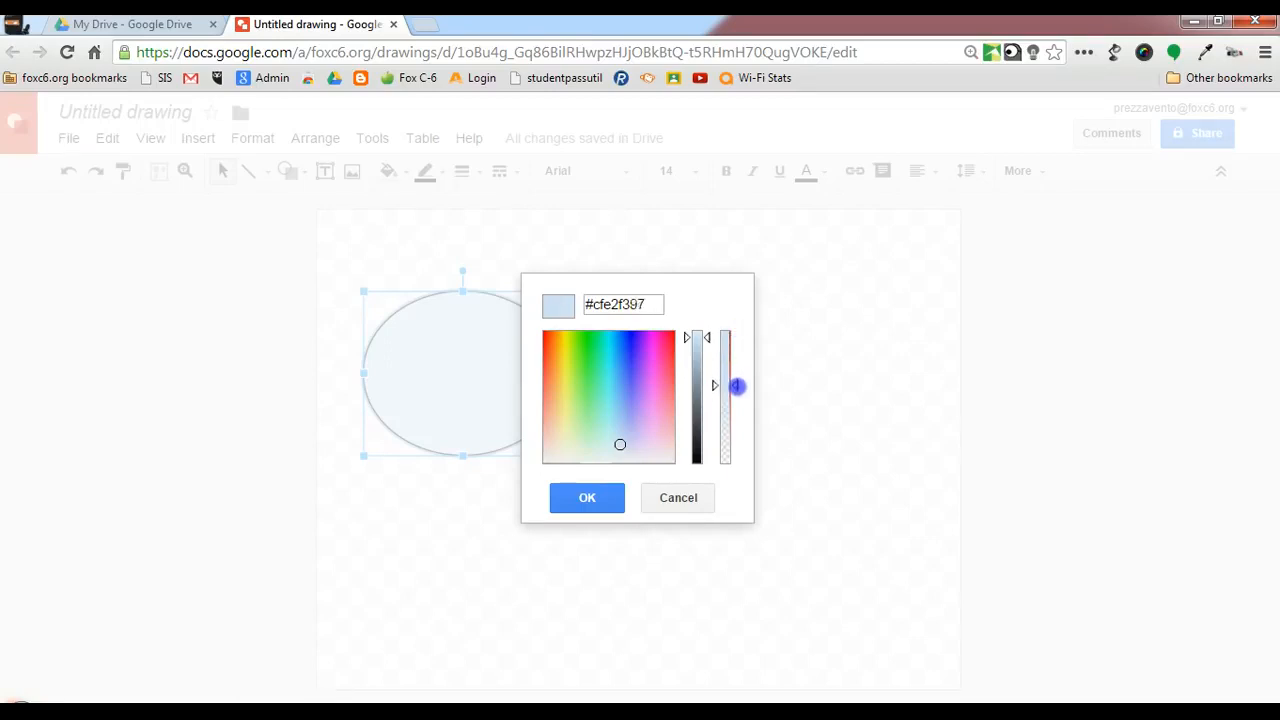
pyautogui.moveTo(737, 387); pyautogui.dragTo(737, 396)
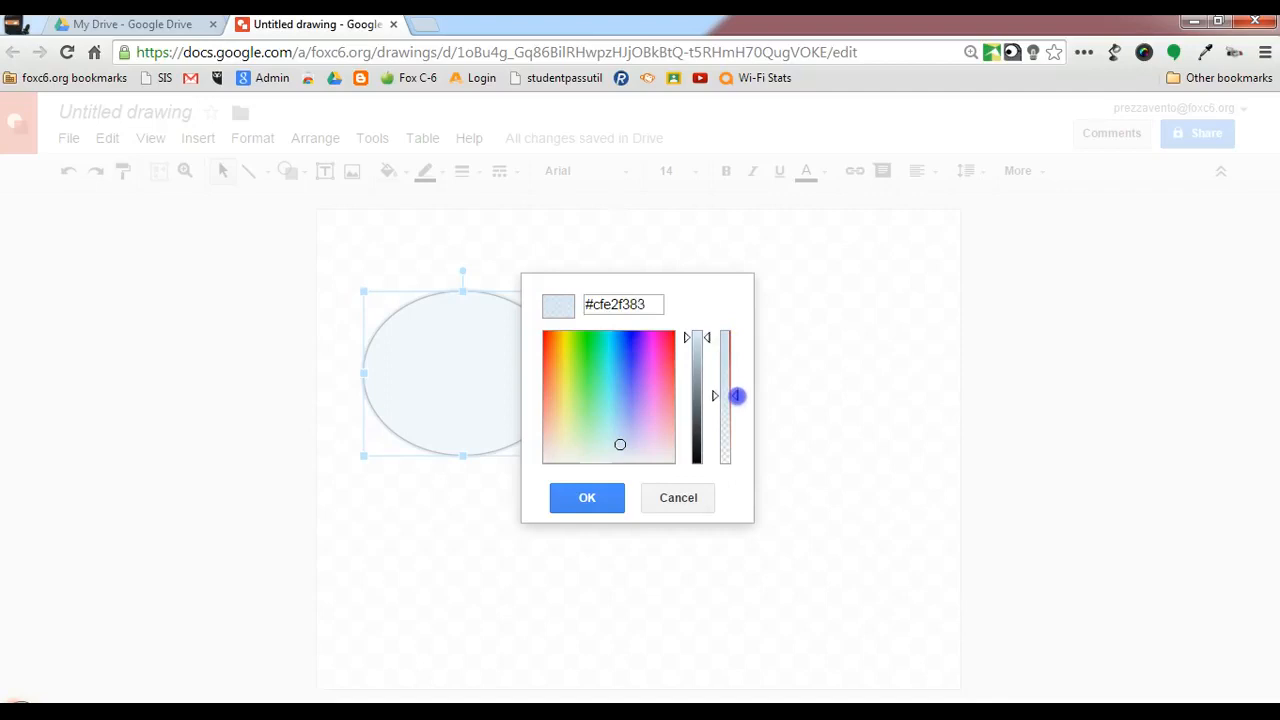
pyautogui.click(587, 497)
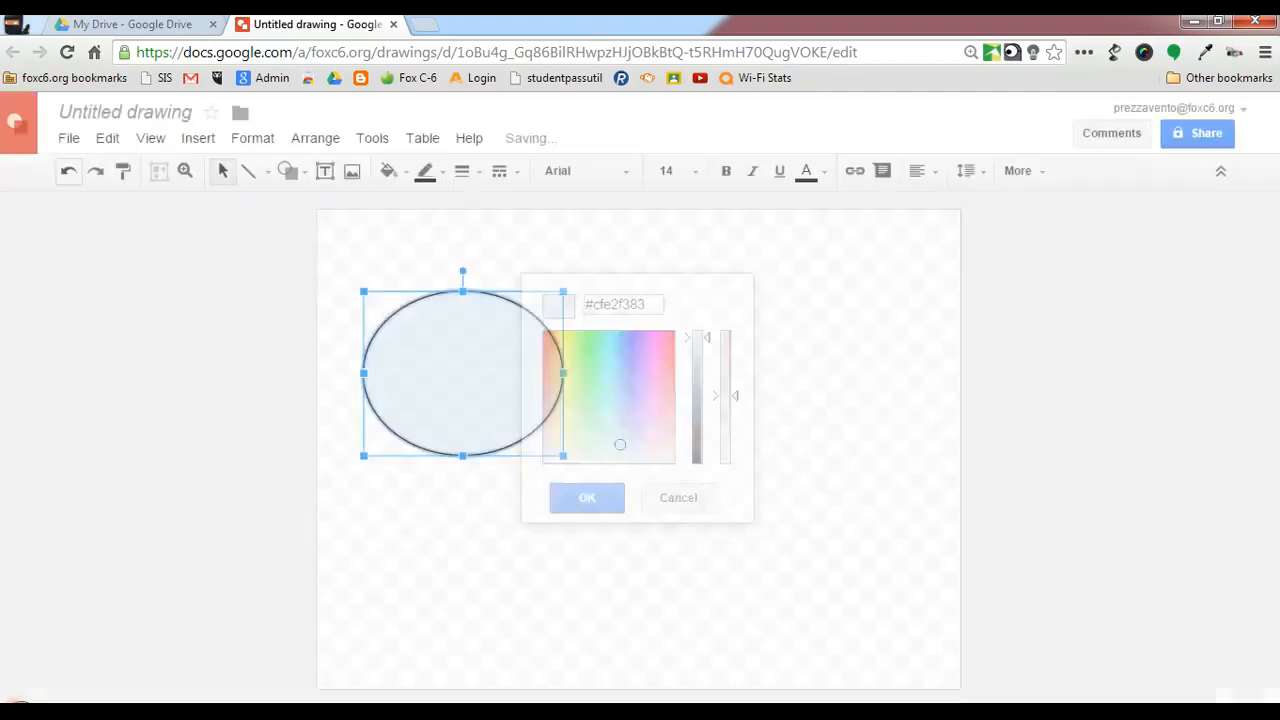
pyautogui.click(587, 497)
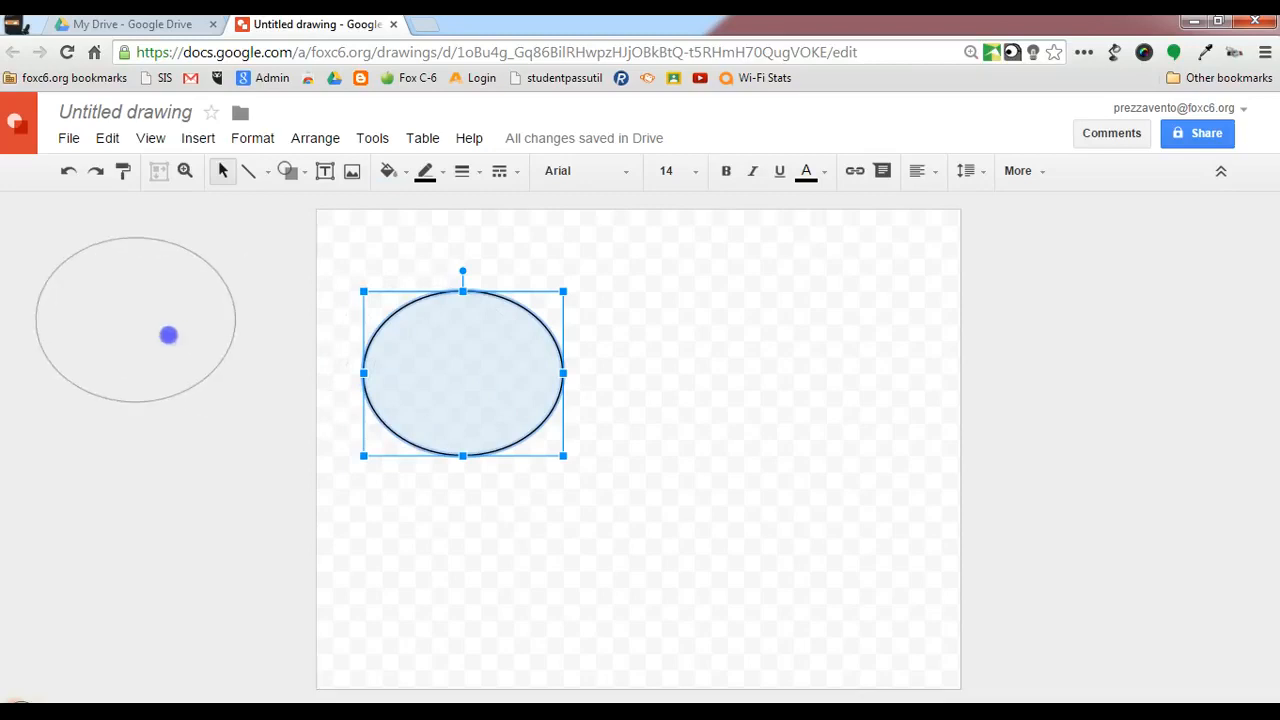
# - Stack overlapping copies of the translucent oval left of the canvas, then deselect them
pyautogui.moveTo(462, 372); pyautogui.dragTo(112, 290)
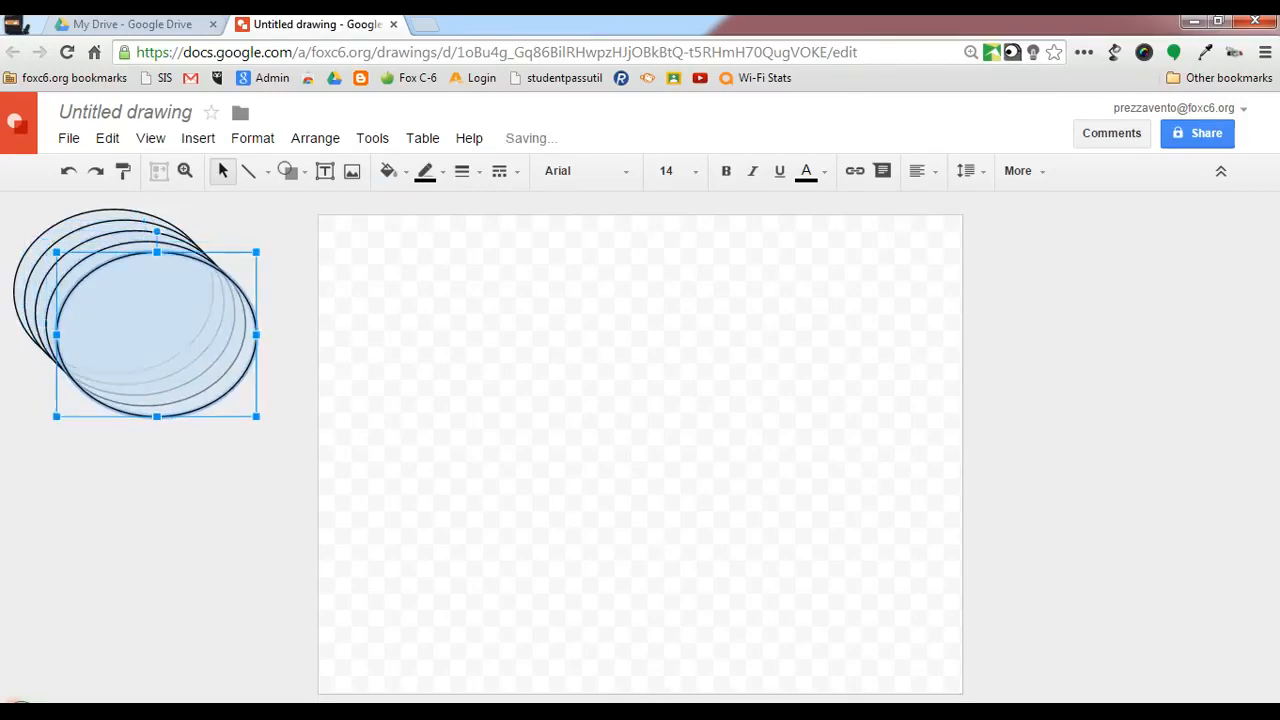
pyautogui.click(202, 481)
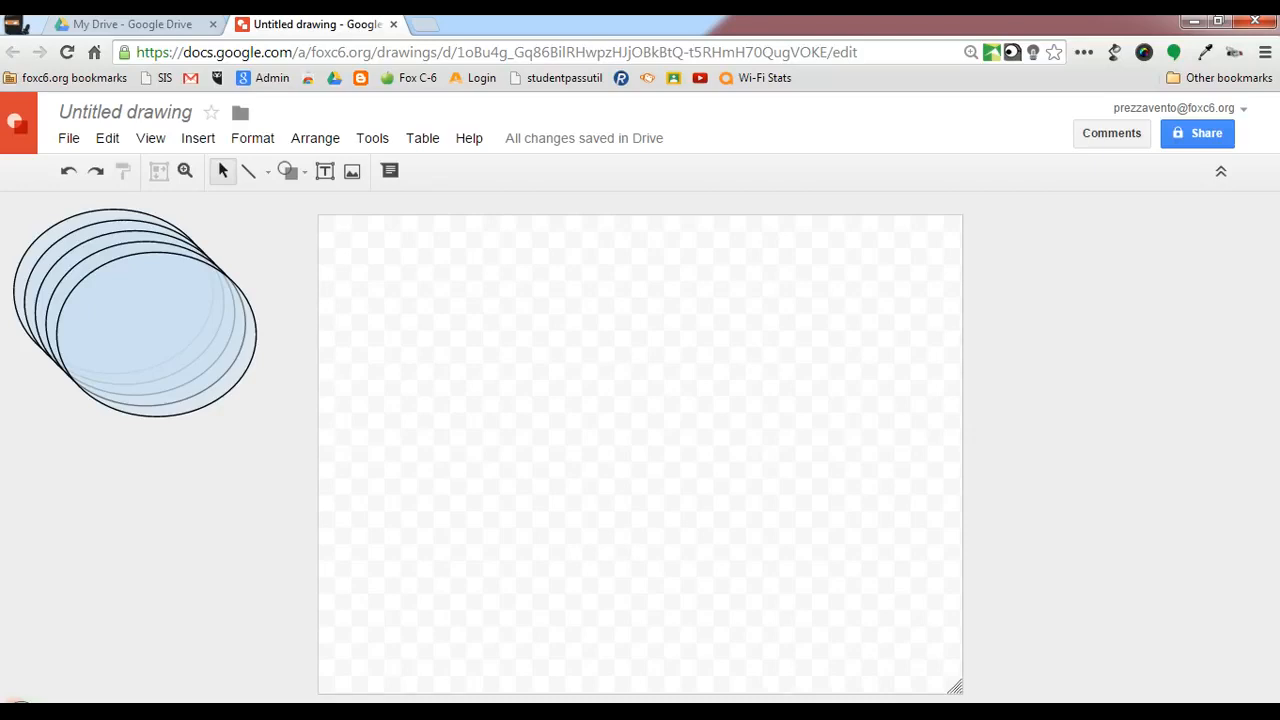
pyautogui.click(290, 171)
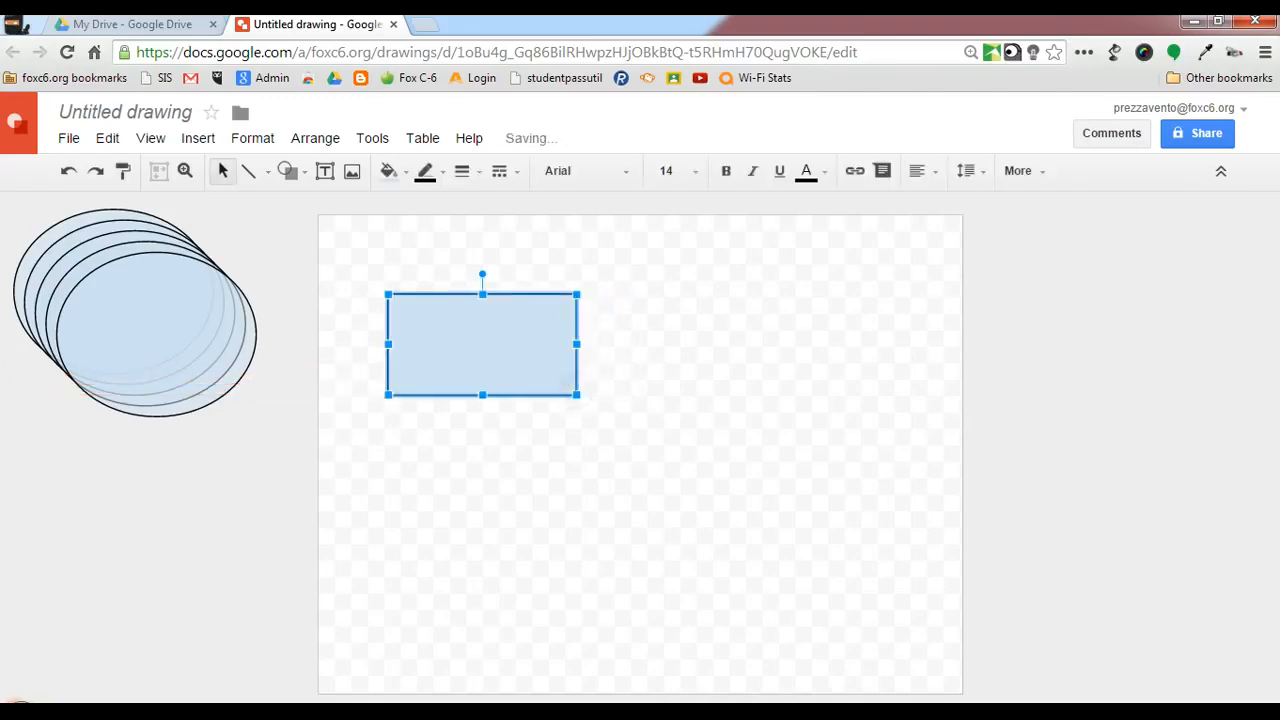
# - Change the rectangle's fill to a custom peach-orange with partial transparency
pyautogui.click(388, 170)
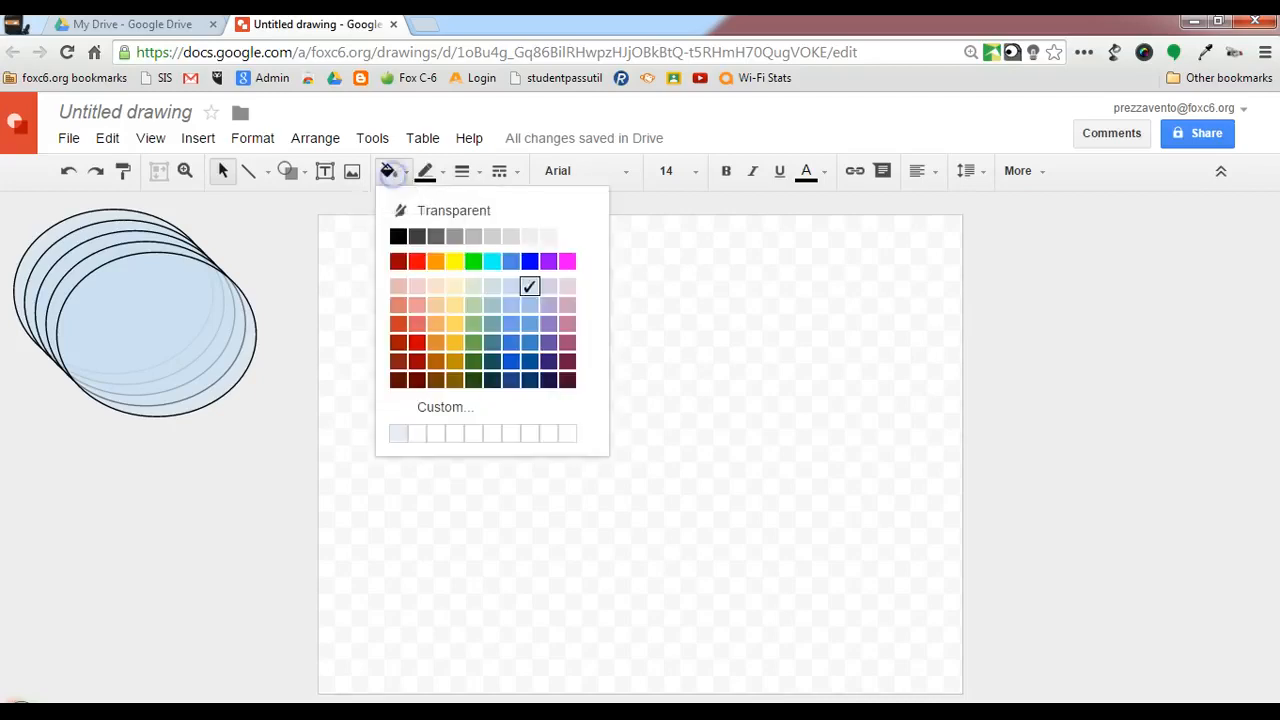
pyautogui.click(445, 407)
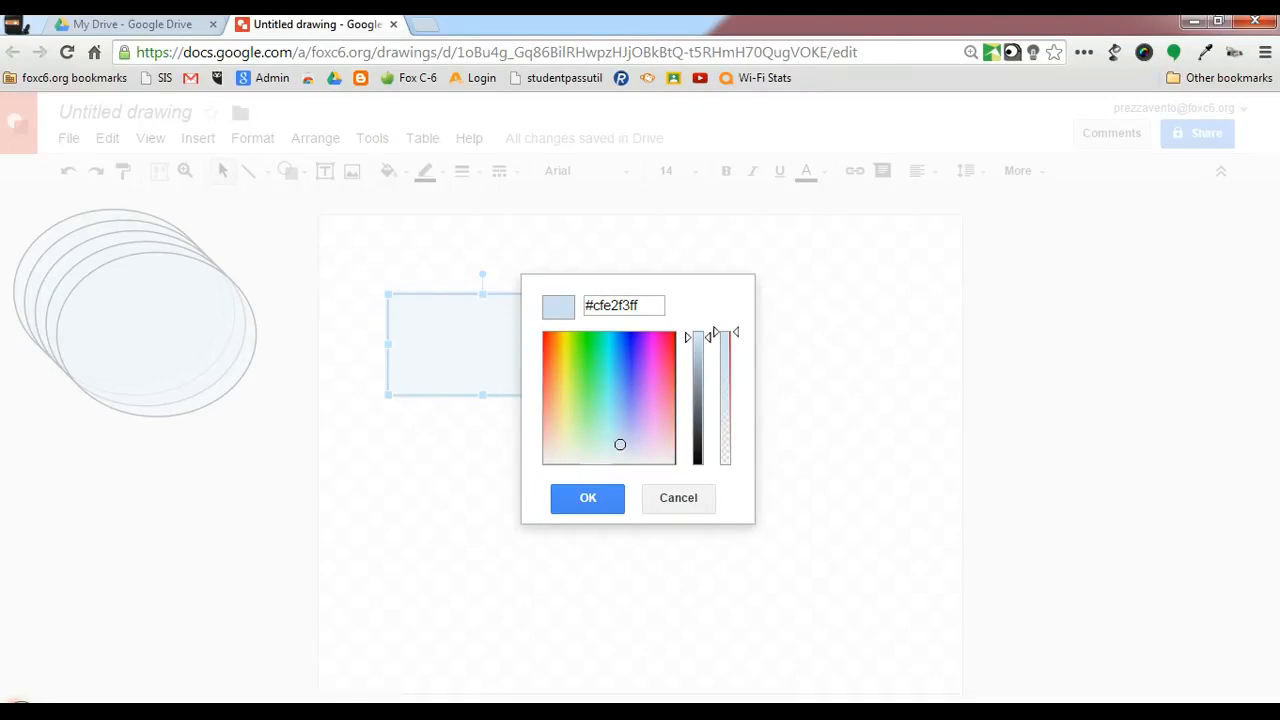
pyautogui.click(543, 375)
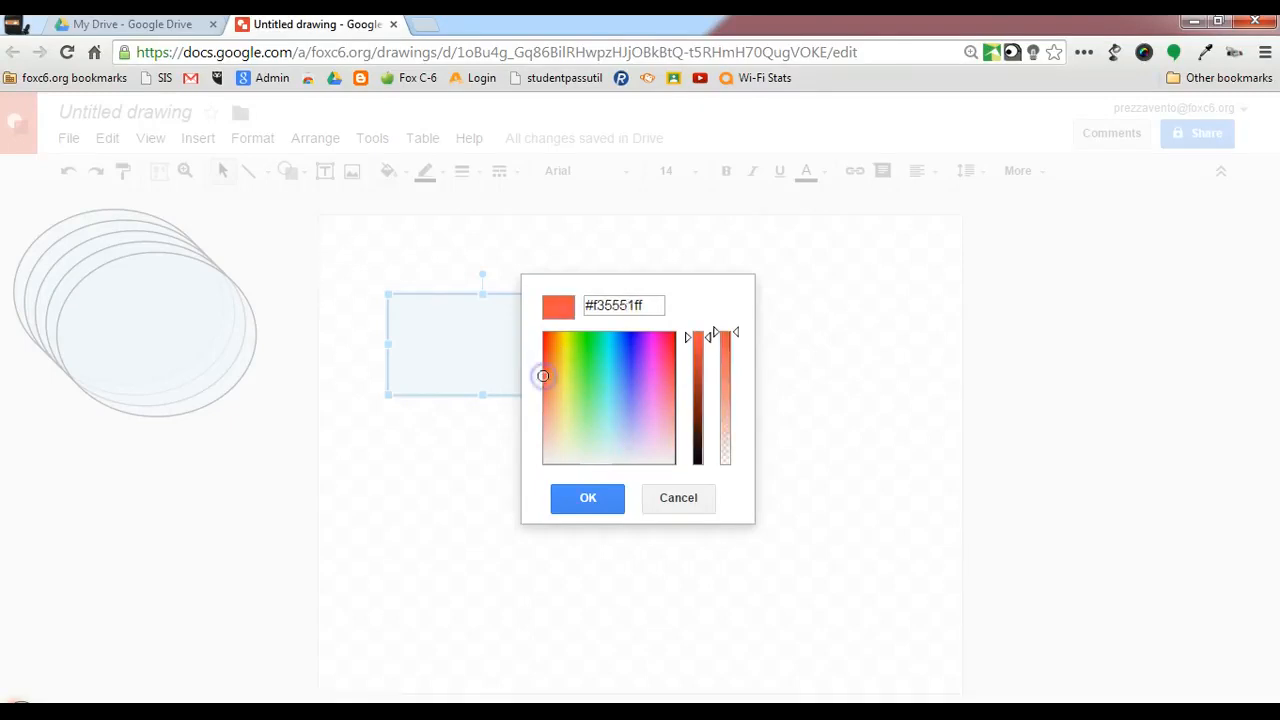
pyautogui.click(630, 350)
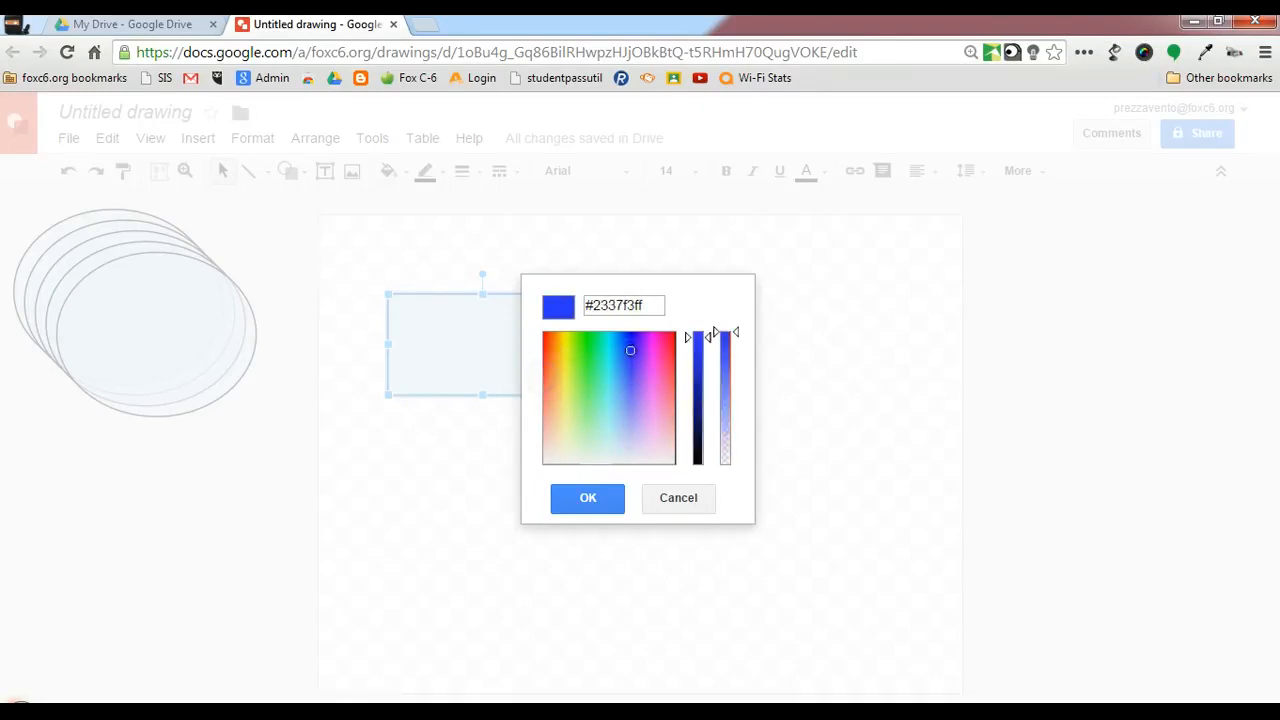
pyautogui.click(552, 371)
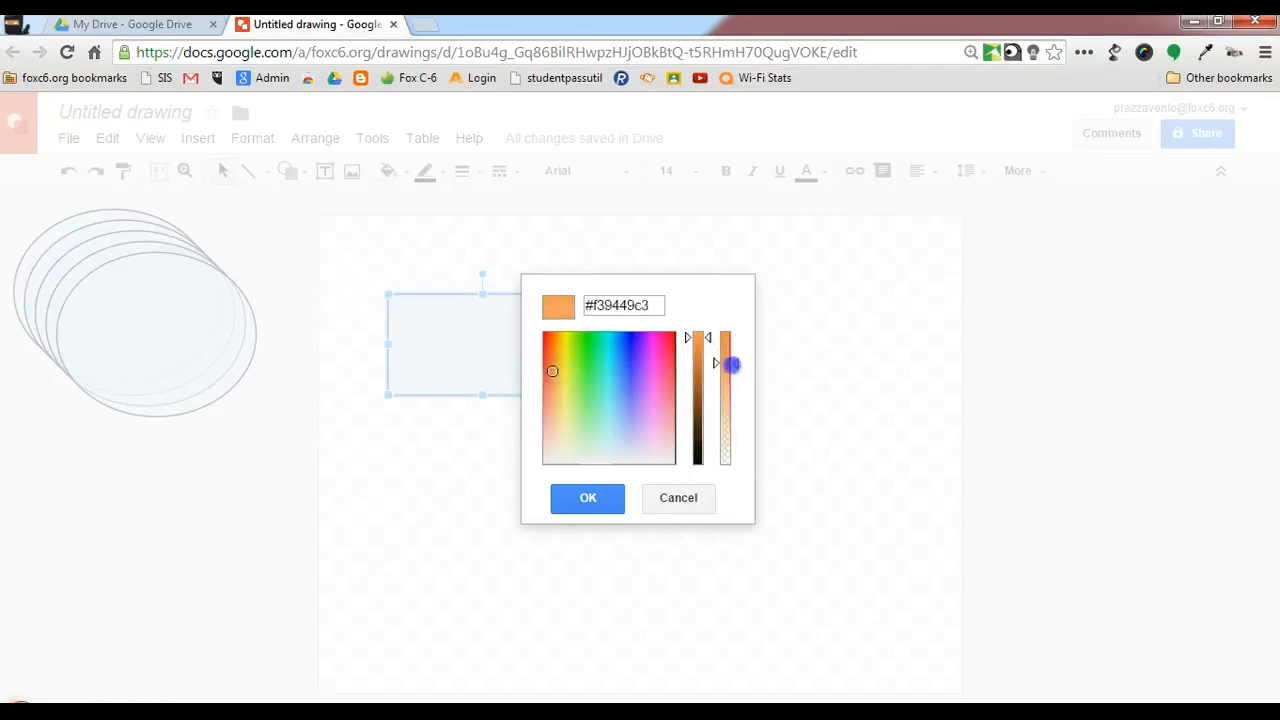
pyautogui.moveTo(725, 364); pyautogui.dragTo(725, 391)
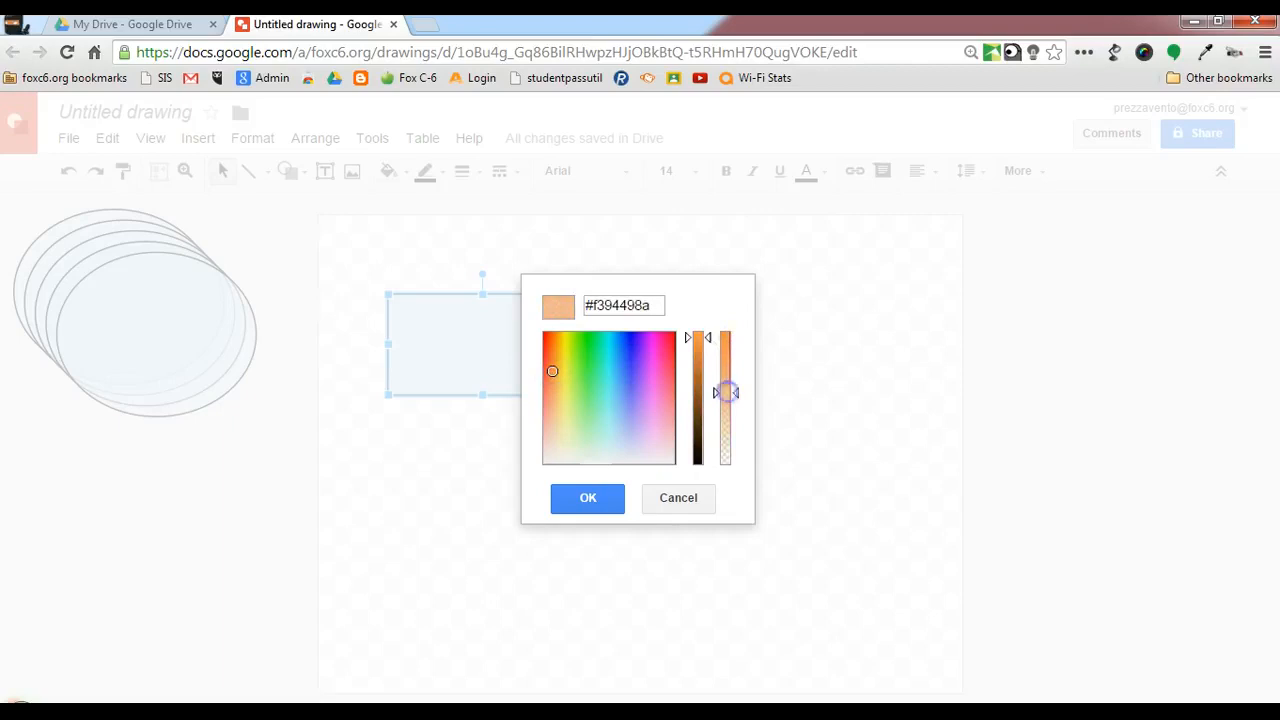
pyautogui.click(588, 498)
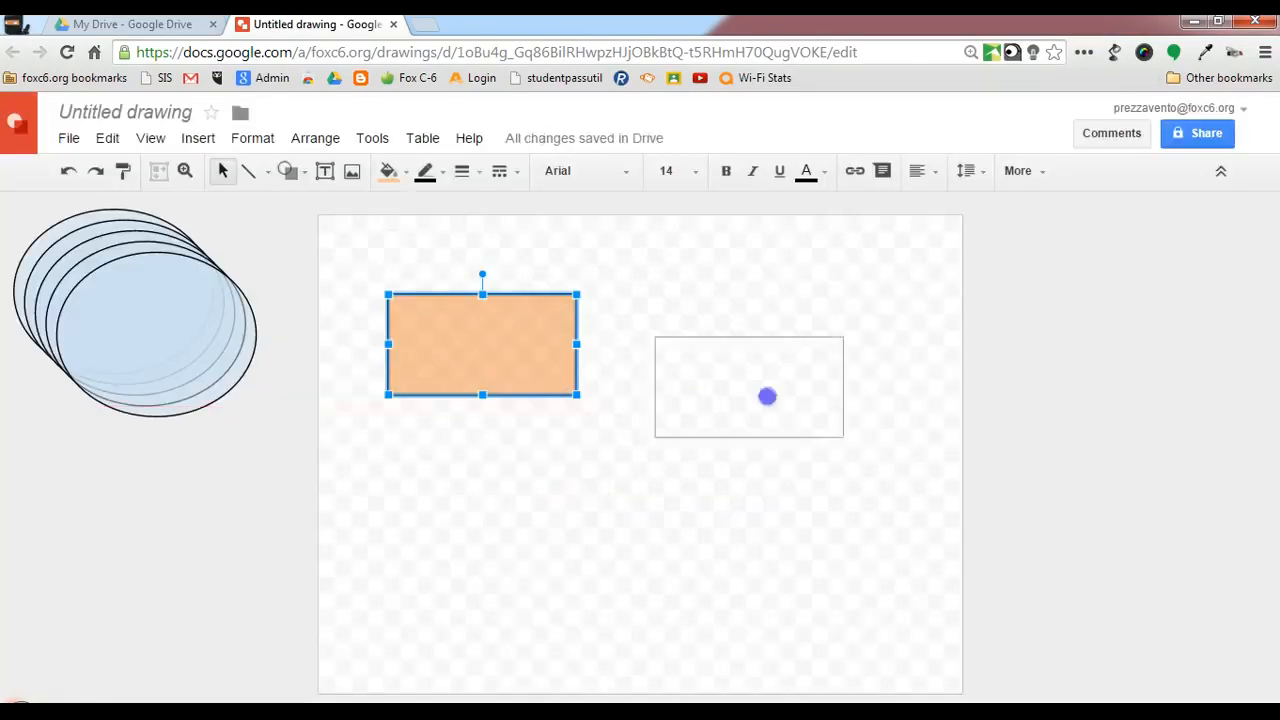
# - Move the orange rectangle right of the canvas and add offset overlapping copies
pyautogui.moveTo(767, 396); pyautogui.dragTo(1156, 304)
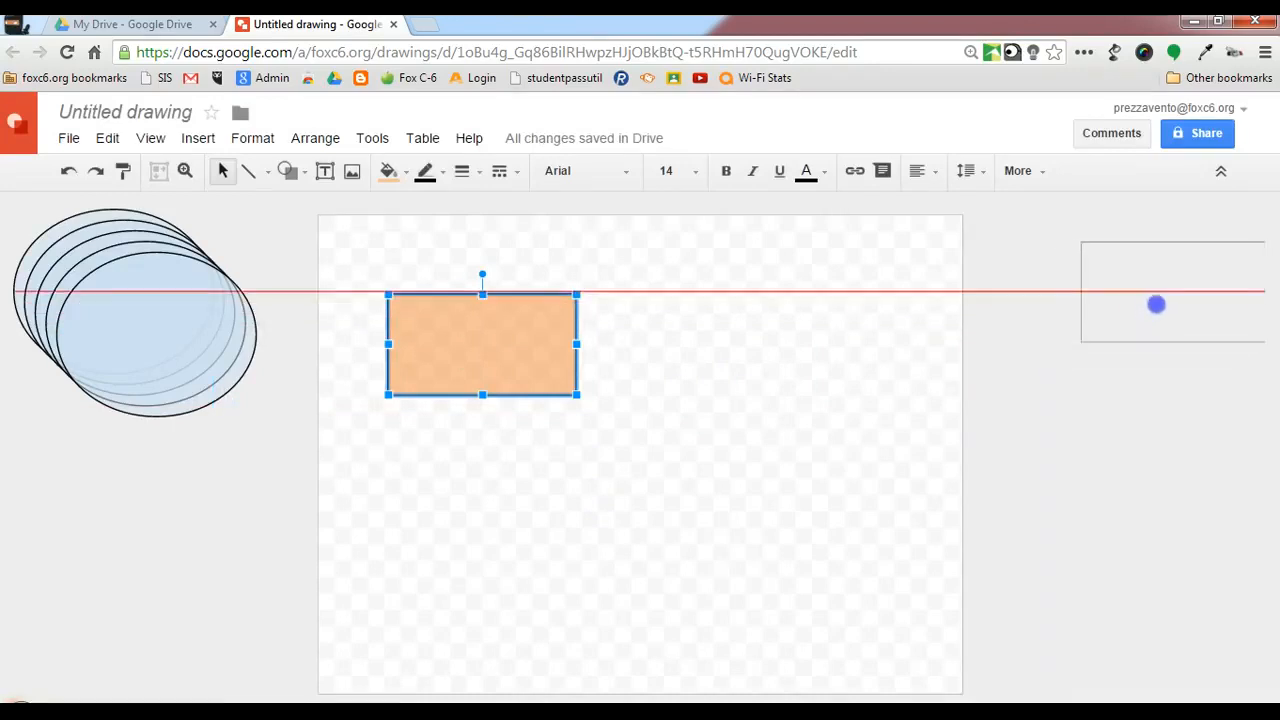
pyautogui.moveTo(482, 343); pyautogui.dragTo(1162, 290)
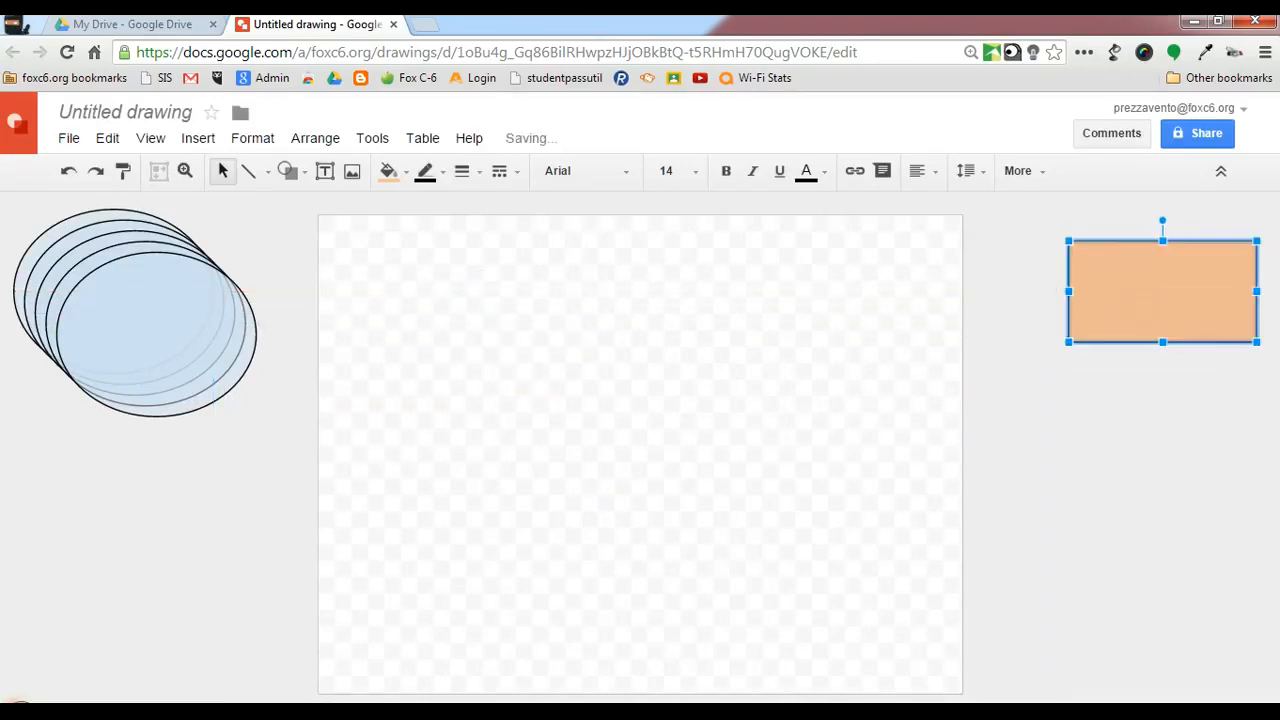
pyautogui.moveTo(1162, 290); pyautogui.dragTo(1172, 300)
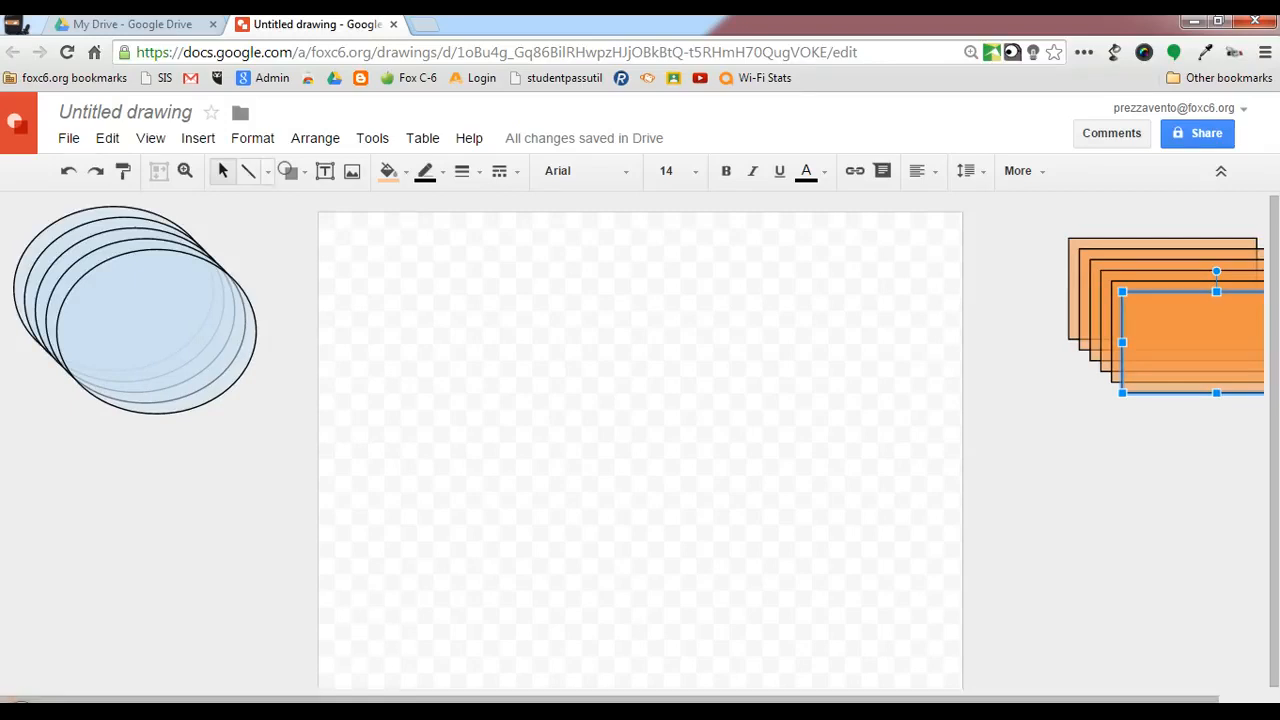
pyautogui.moveTo(247, 171)
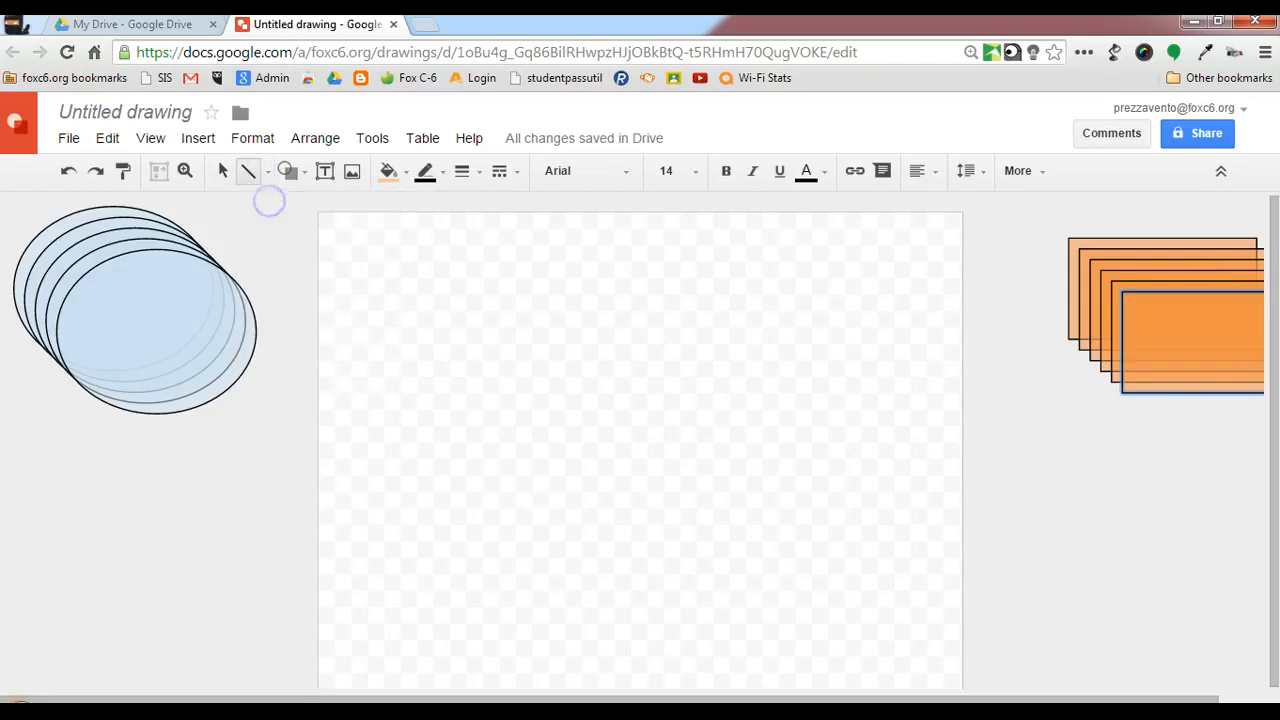
# - Draw a diagonal line with a heavier line weight and delete the stray extra line
pyautogui.moveTo(340, 400); pyautogui.dragTo(418, 520)
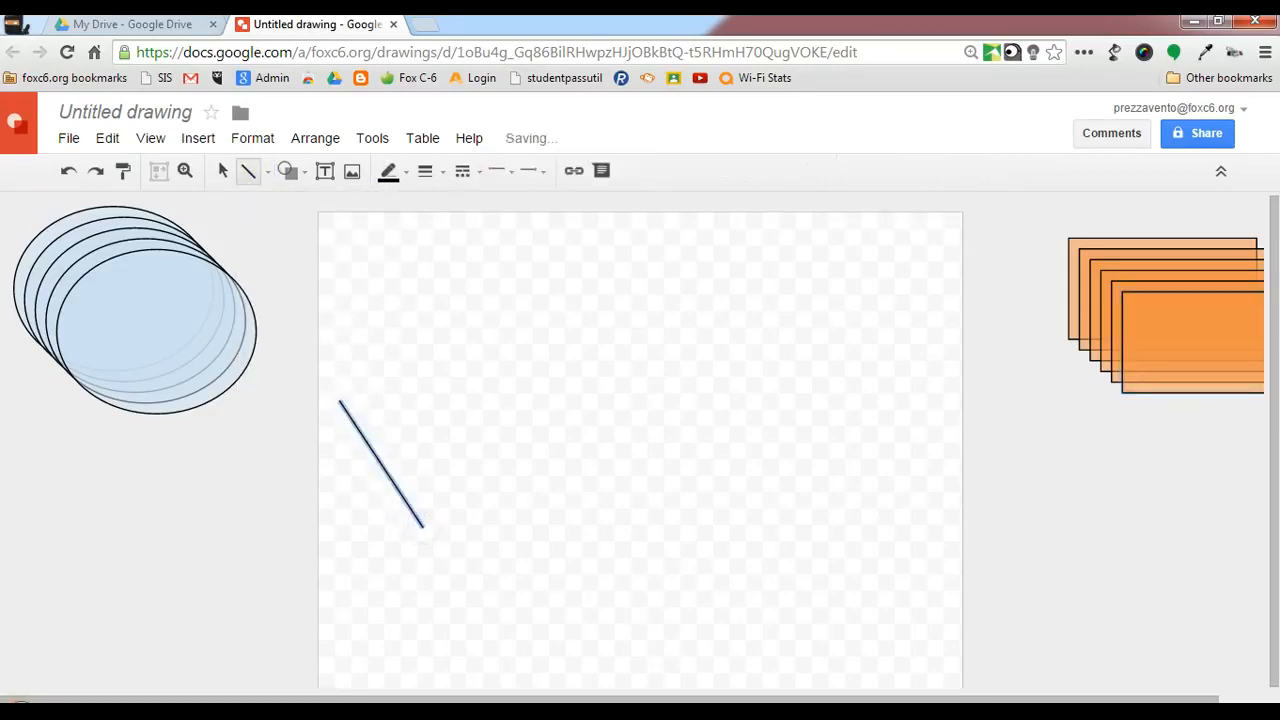
pyautogui.moveTo(424, 171)
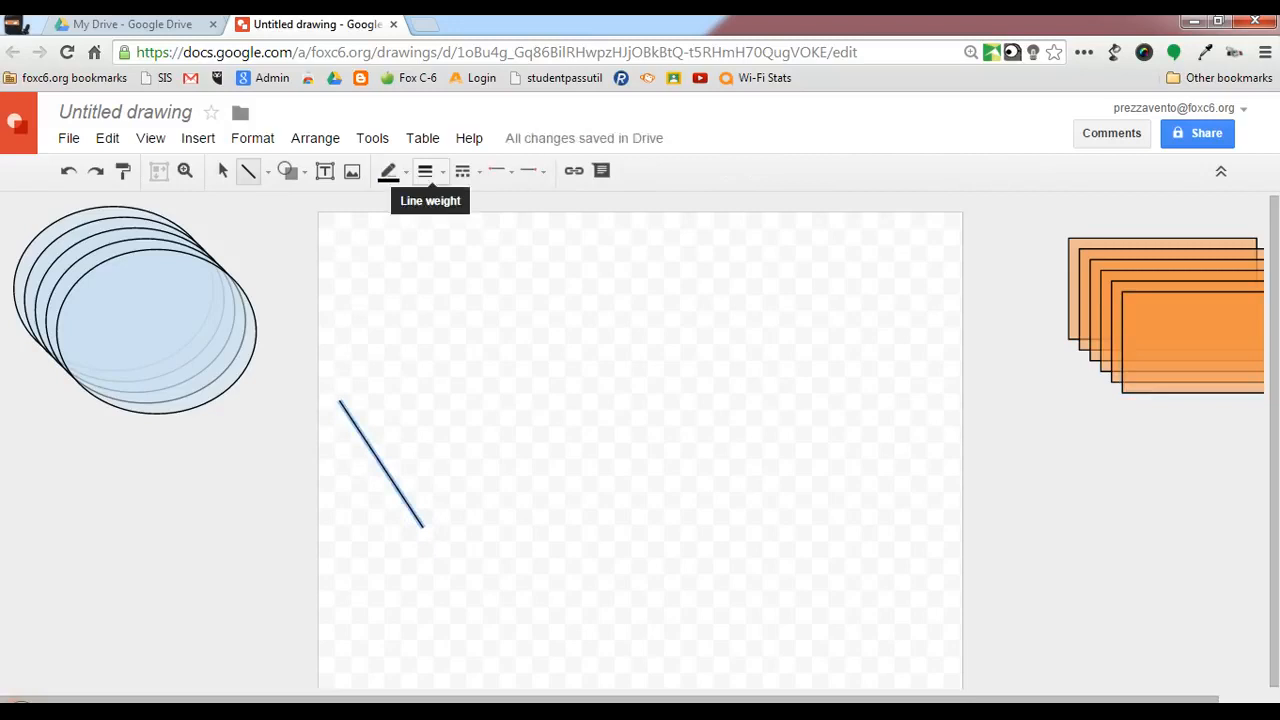
pyautogui.click(425, 171)
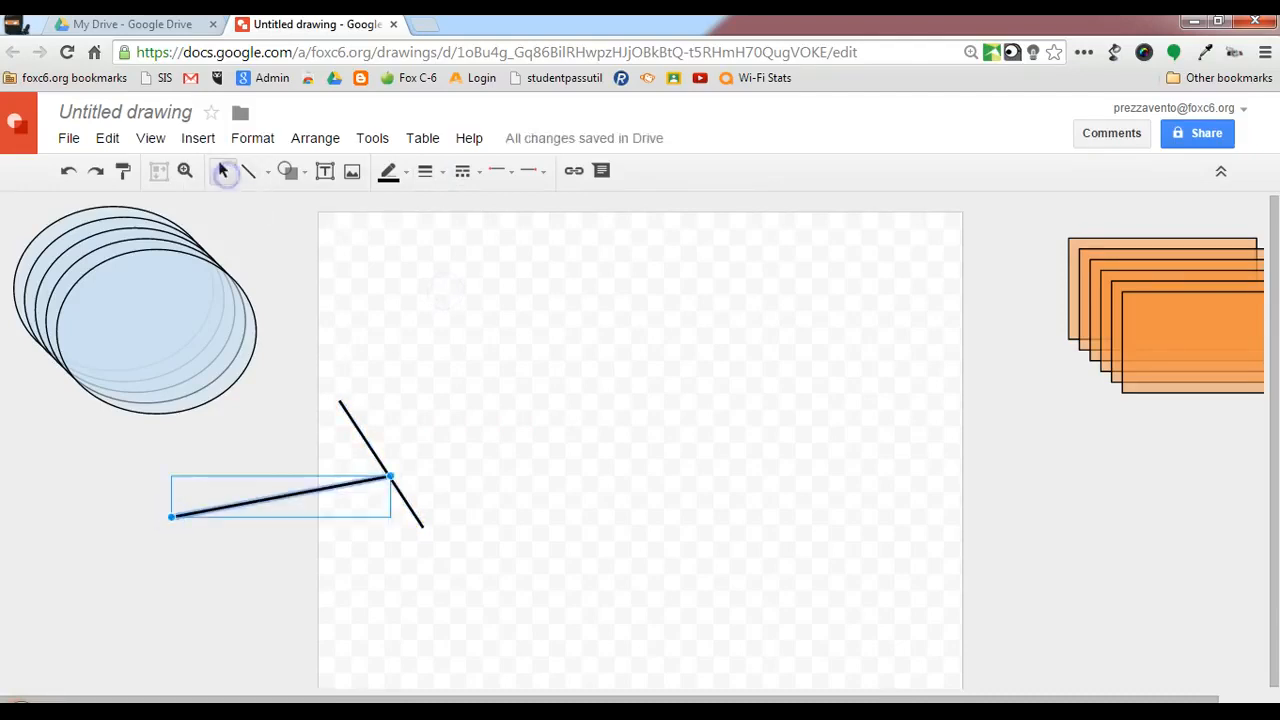
pyautogui.press('Delete')
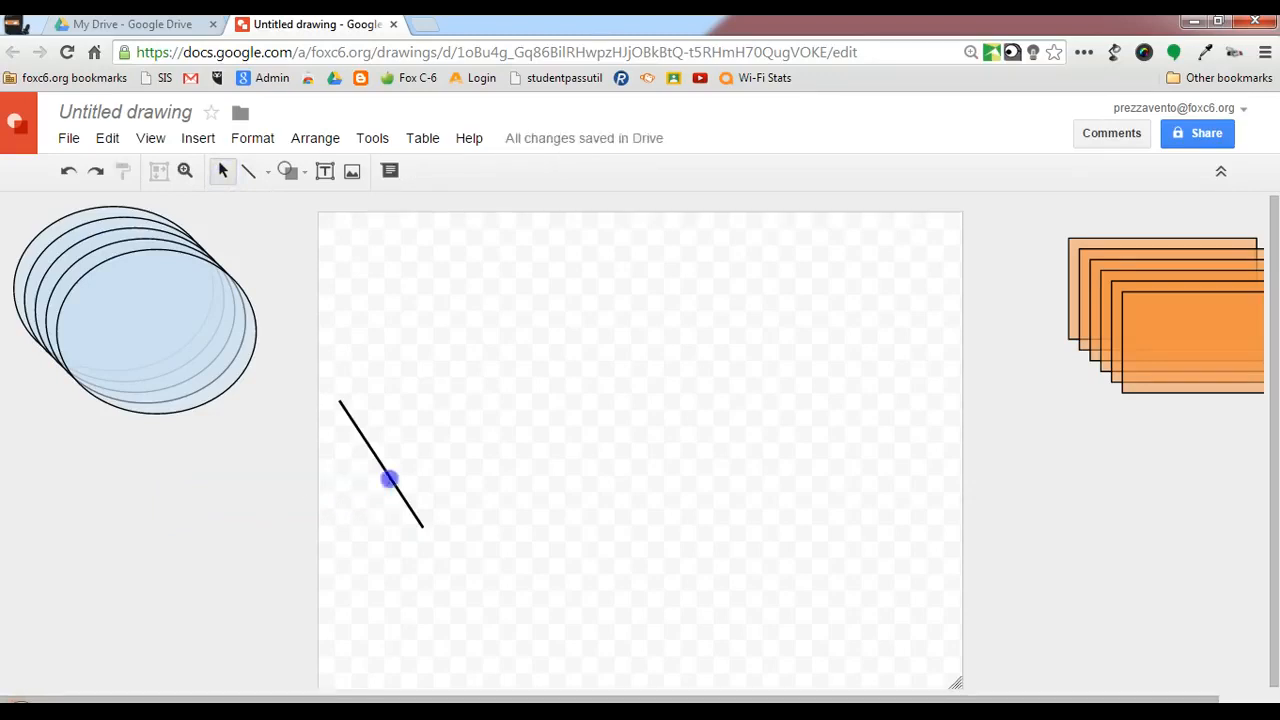
# - Move the thick line left of the canvas below the ovals and add parallel copies
pyautogui.click(390, 480)
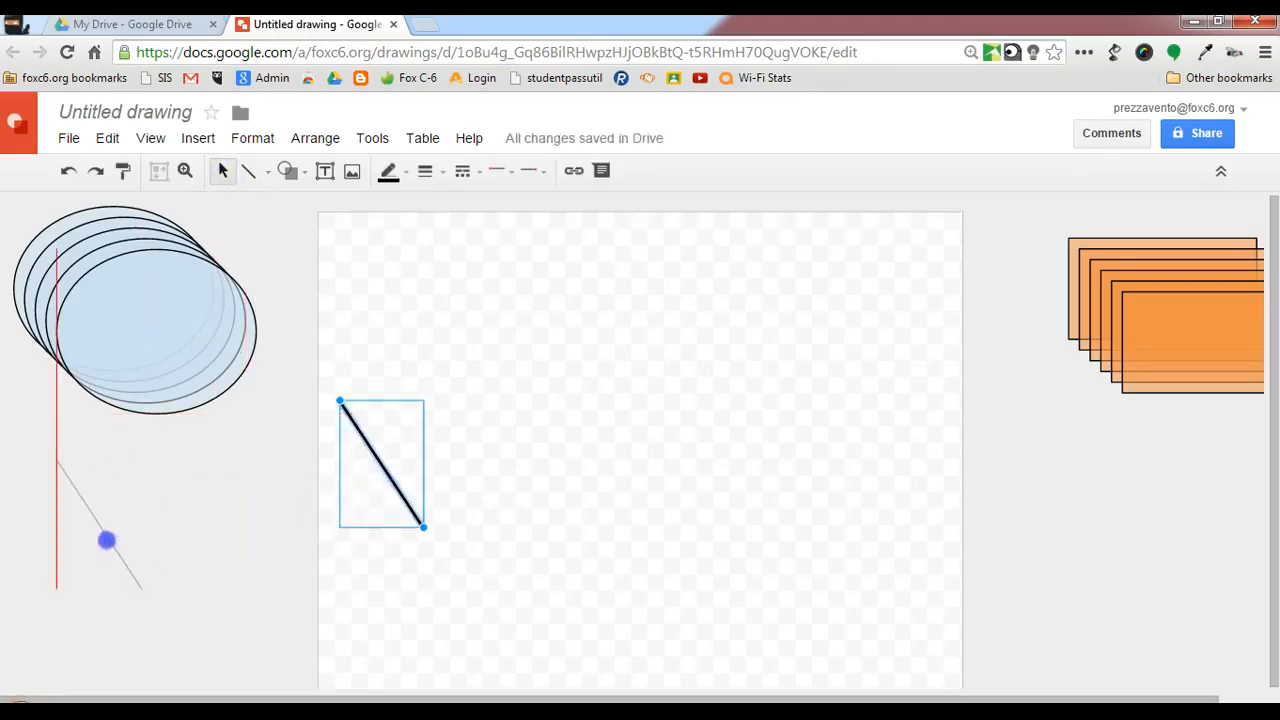
pyautogui.moveTo(380, 465); pyautogui.dragTo(108, 535)
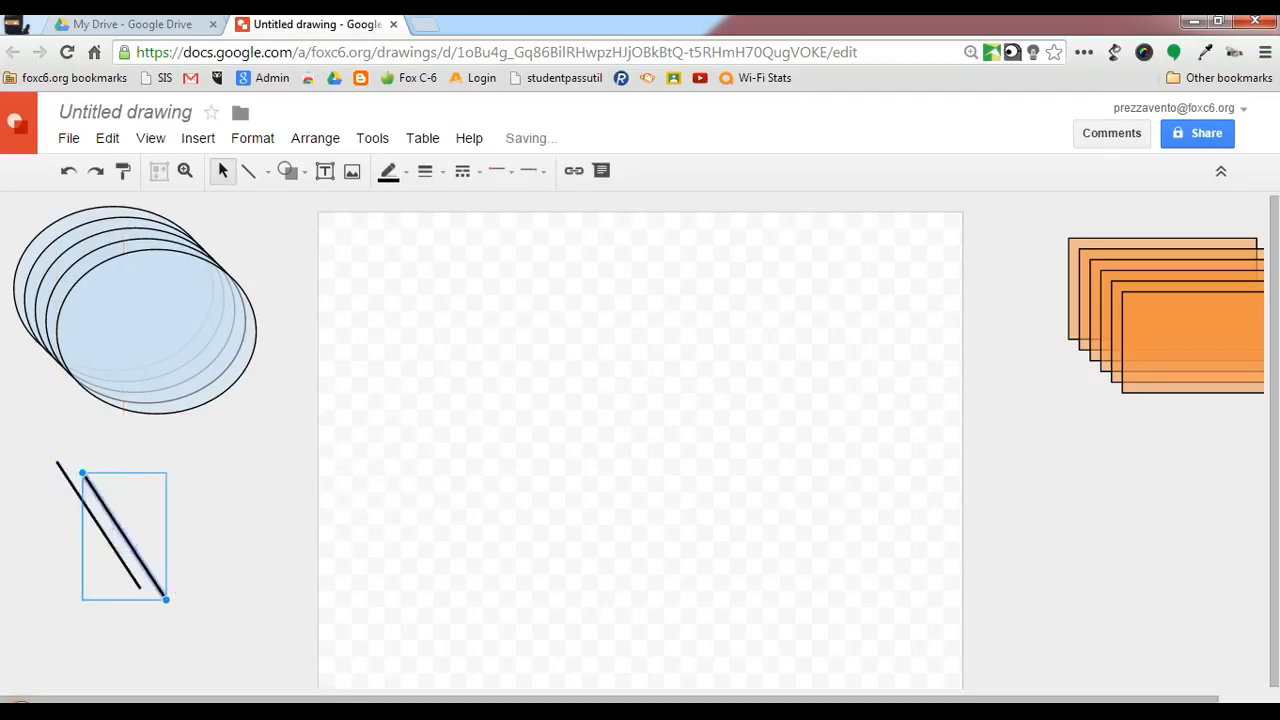
pyautogui.moveTo(125, 535); pyautogui.dragTo(155, 540)
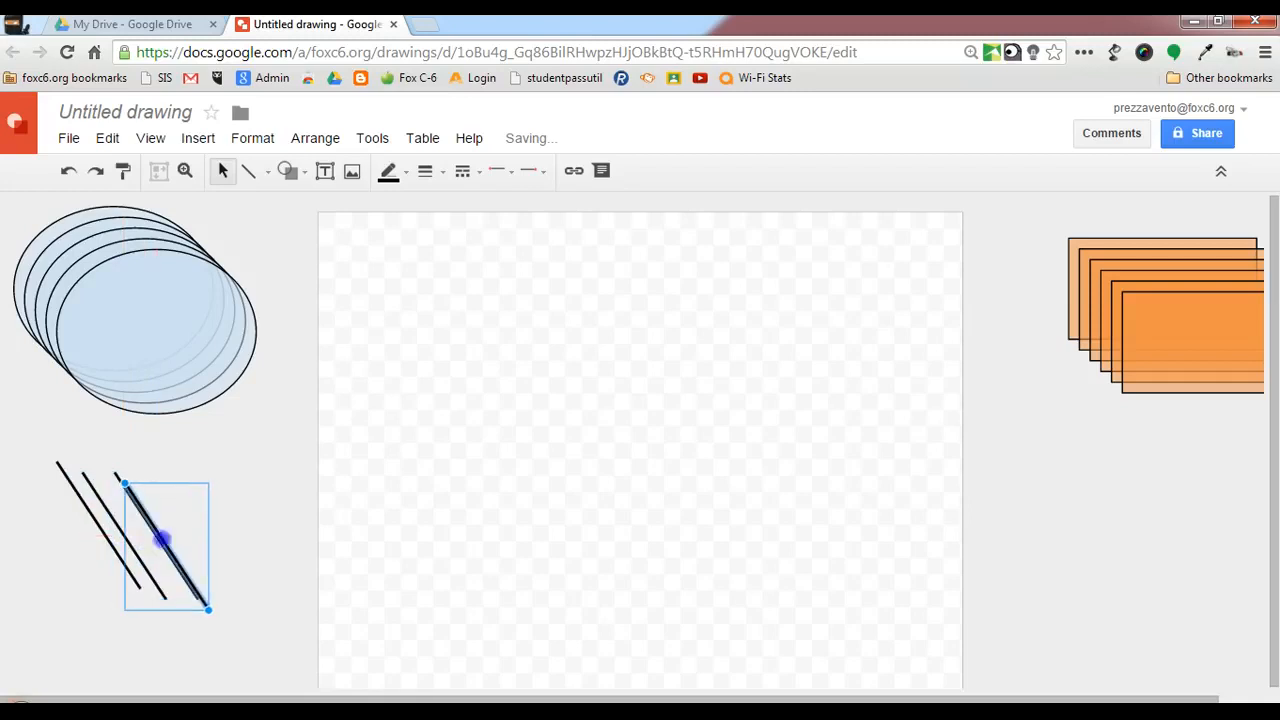
pyautogui.moveTo(163, 540); pyautogui.dragTo(192, 543)
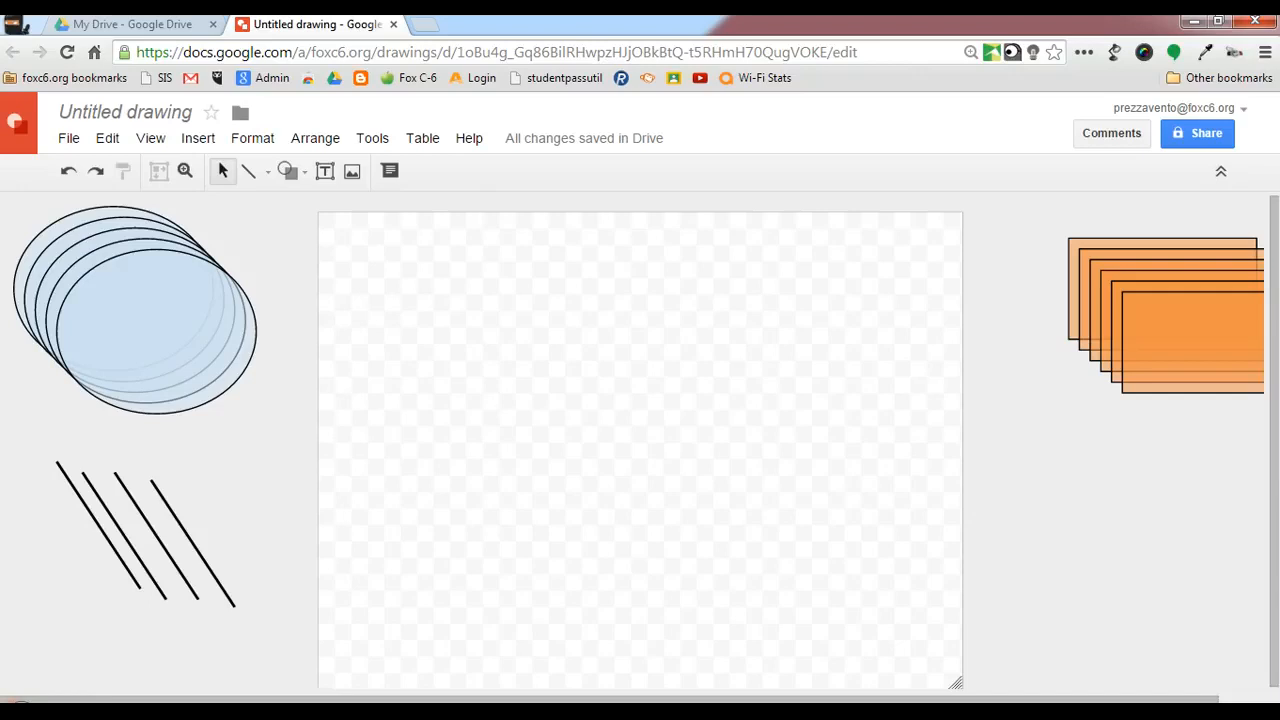
# - Browse the Shape menu's Arrows category without inserting an arrow
pyautogui.click(288, 171)
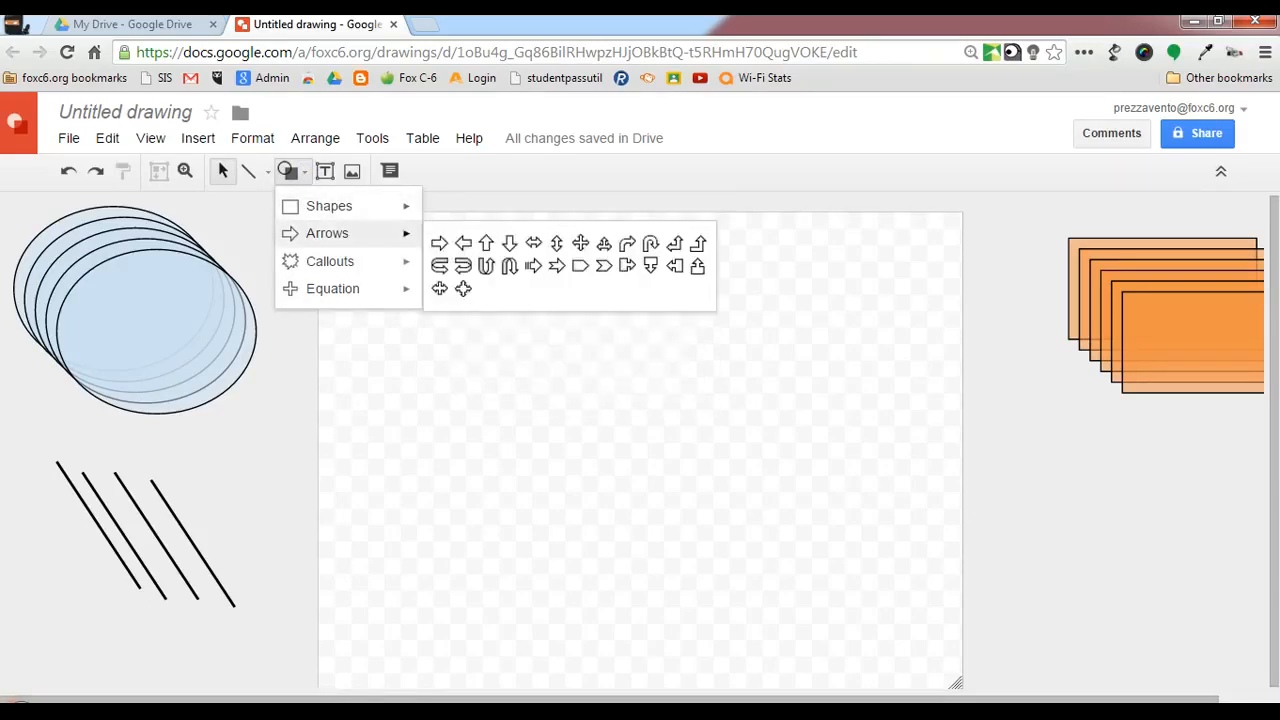
pyautogui.click(330, 261)
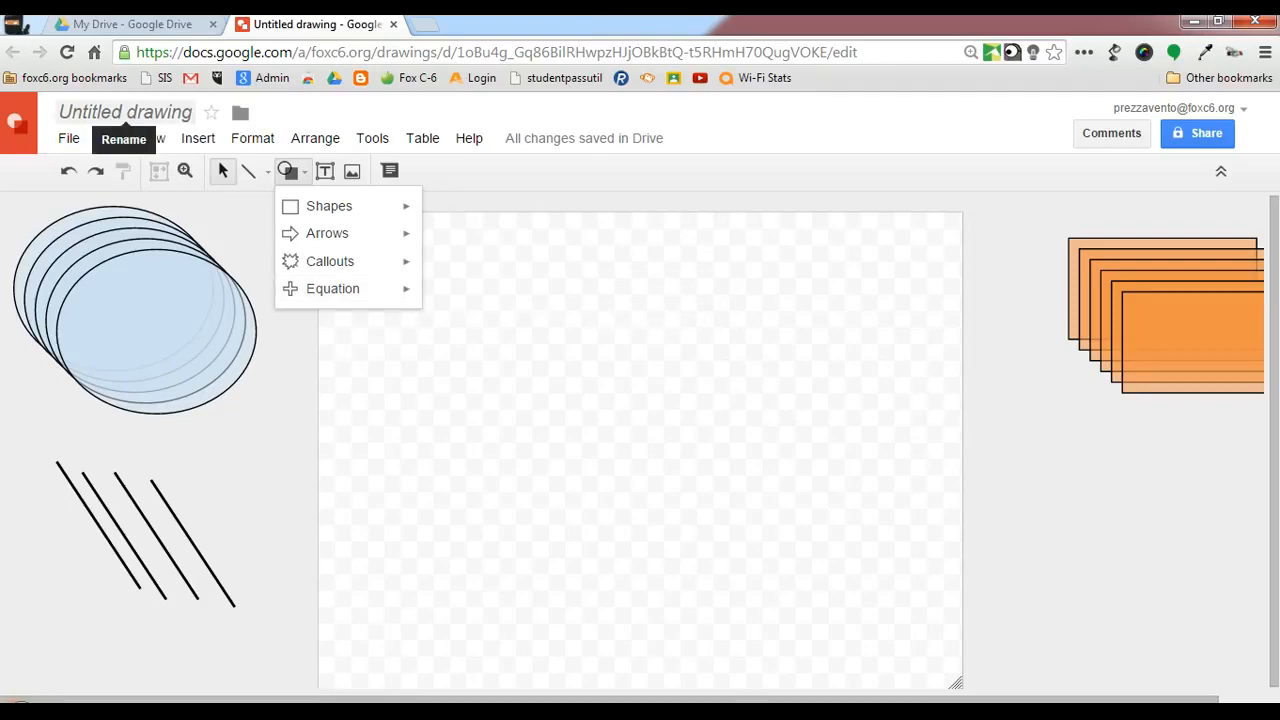
# - Retitle the untitled drawing 'Create Your Own Graphic Organizer' and confirm
pyautogui.click(124, 139)
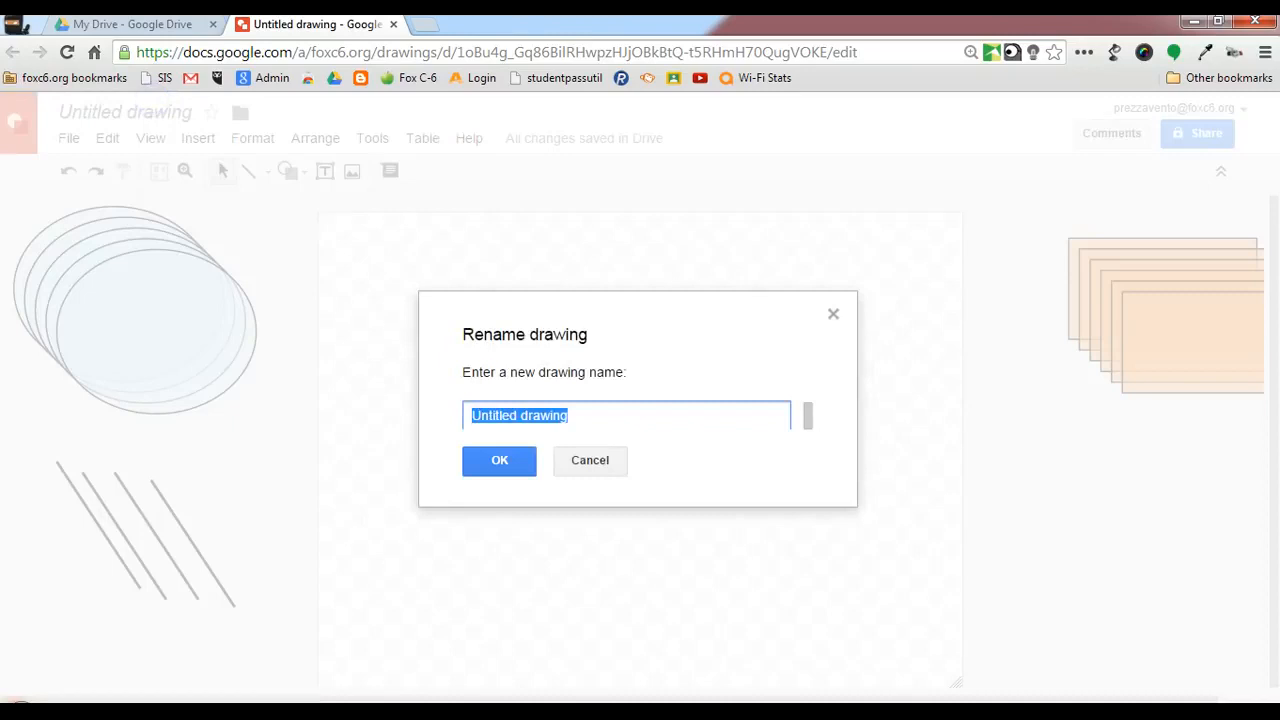
pyautogui.write('Create Your')
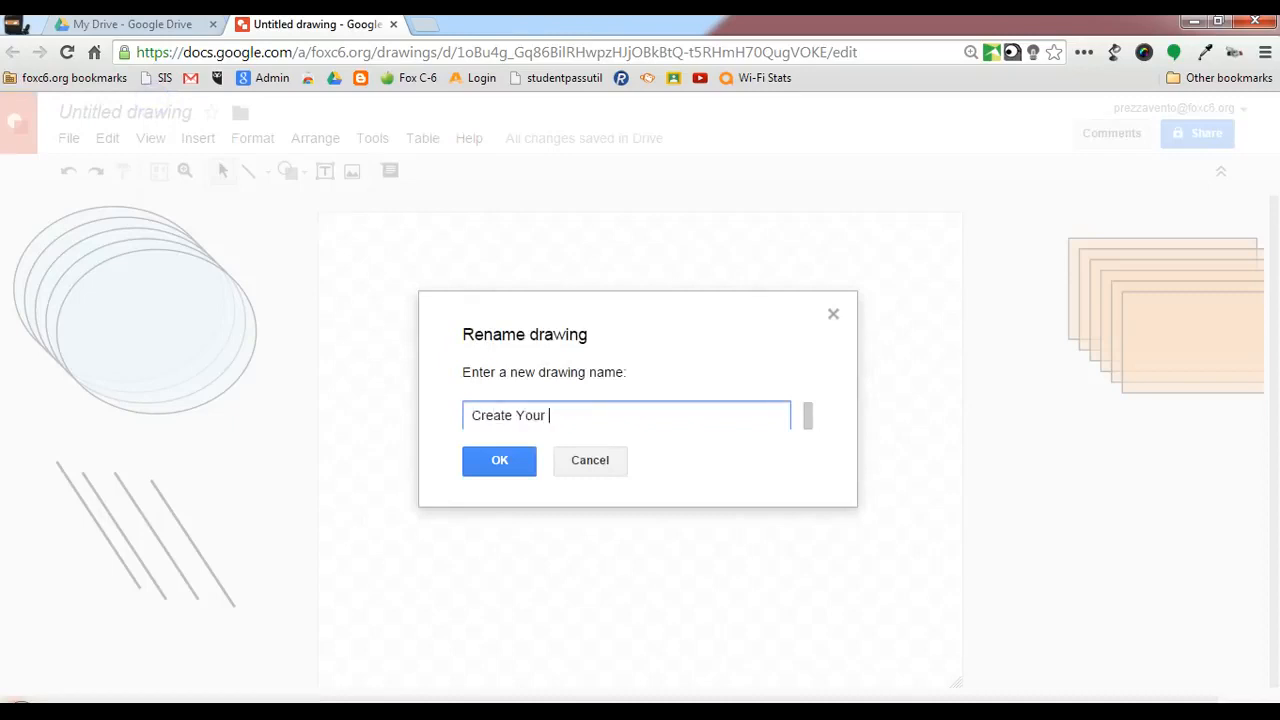
pyautogui.write('Own Graph')
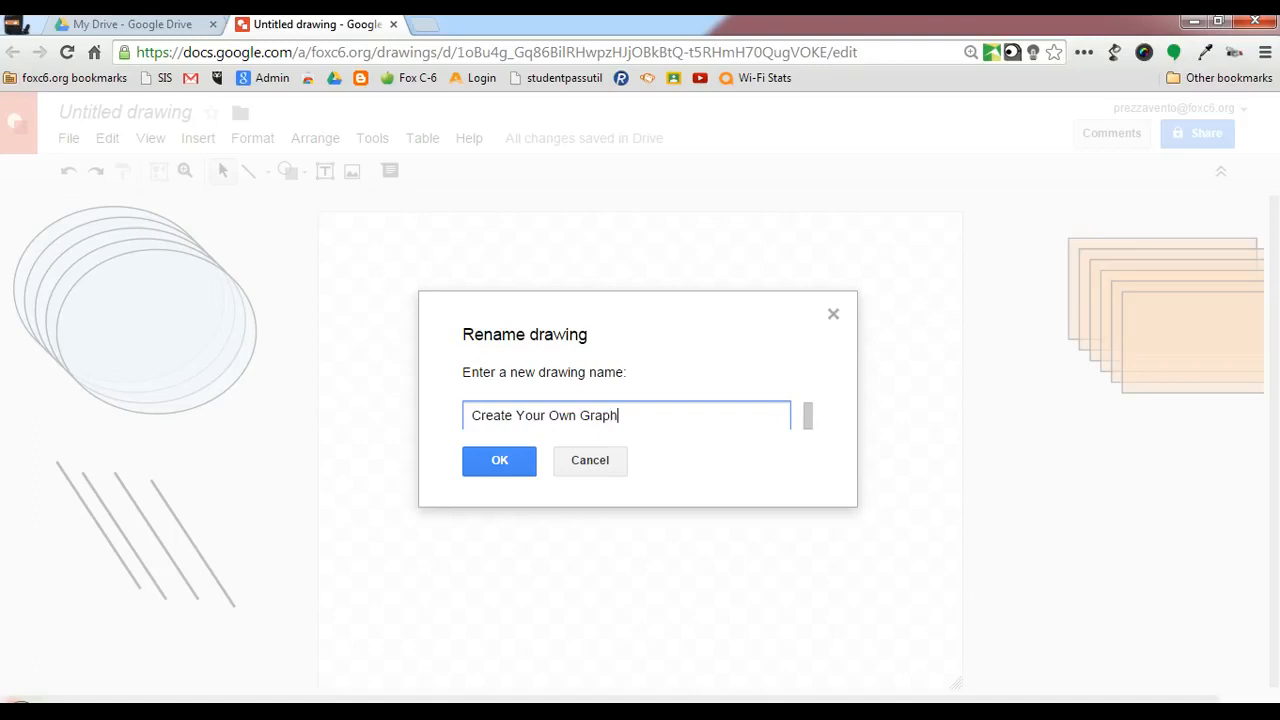
pyautogui.write('ic Organ')
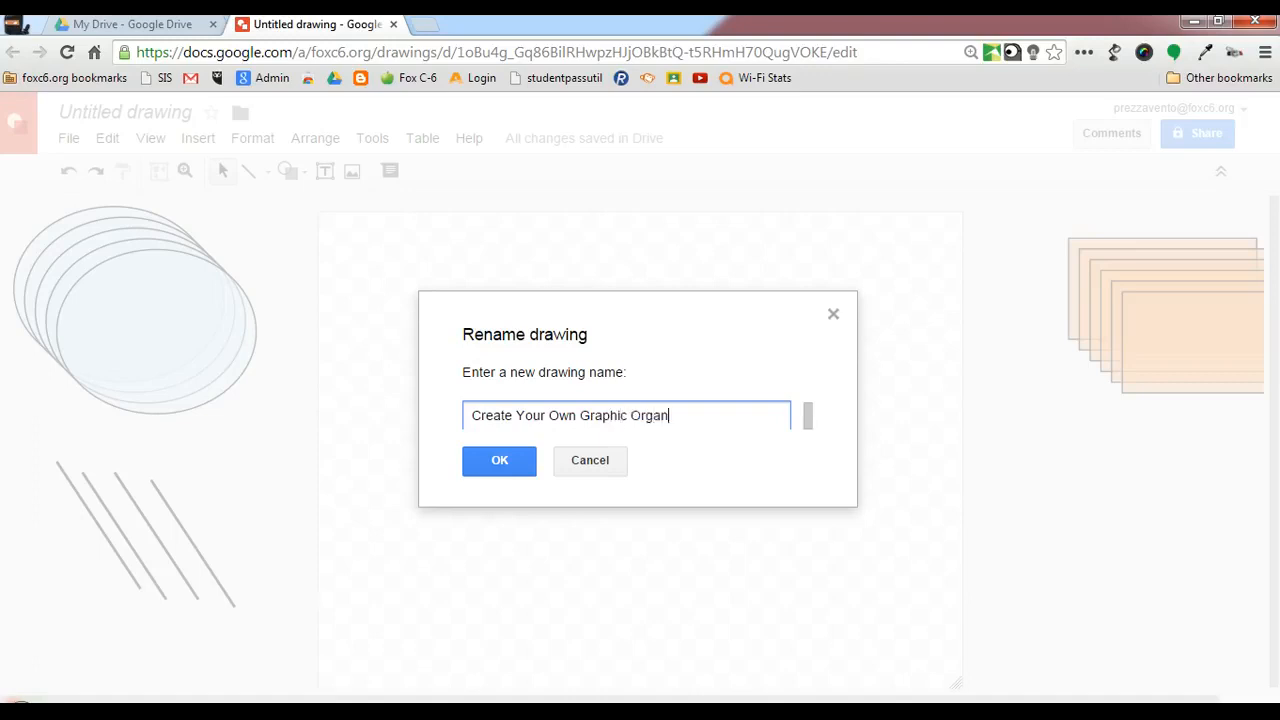
pyautogui.write('izer')
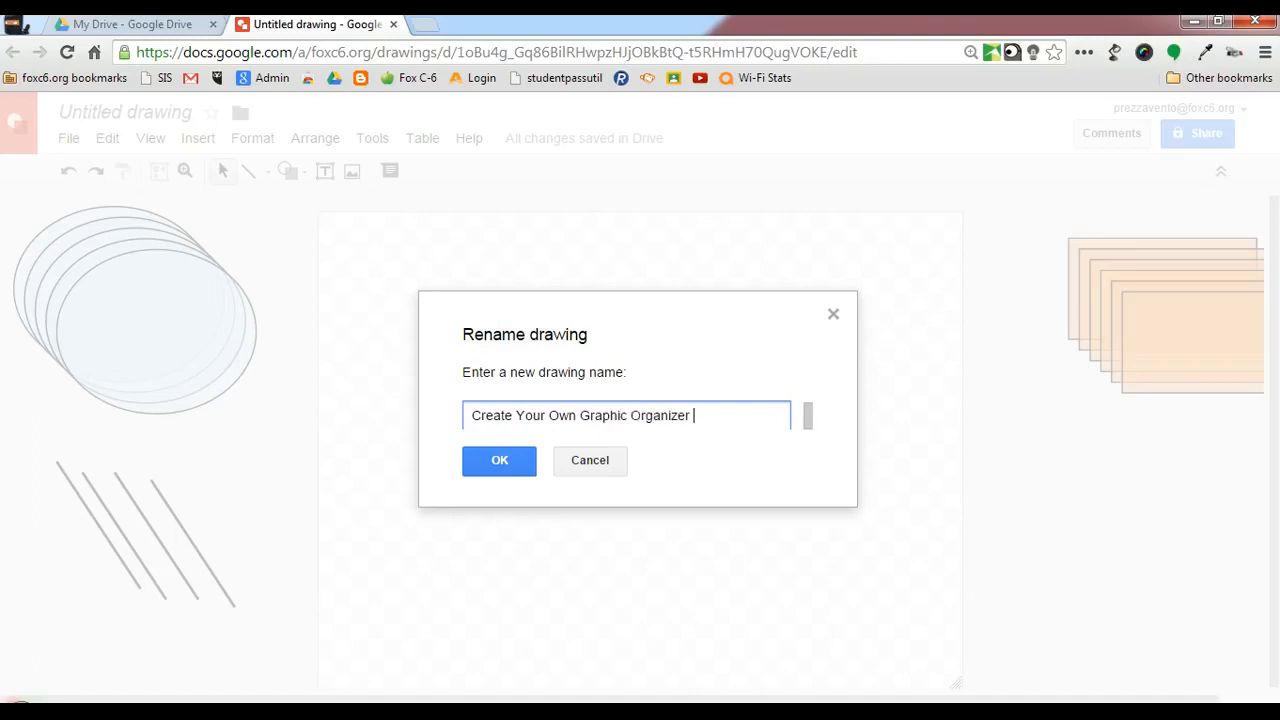
pyautogui.click(499, 460)
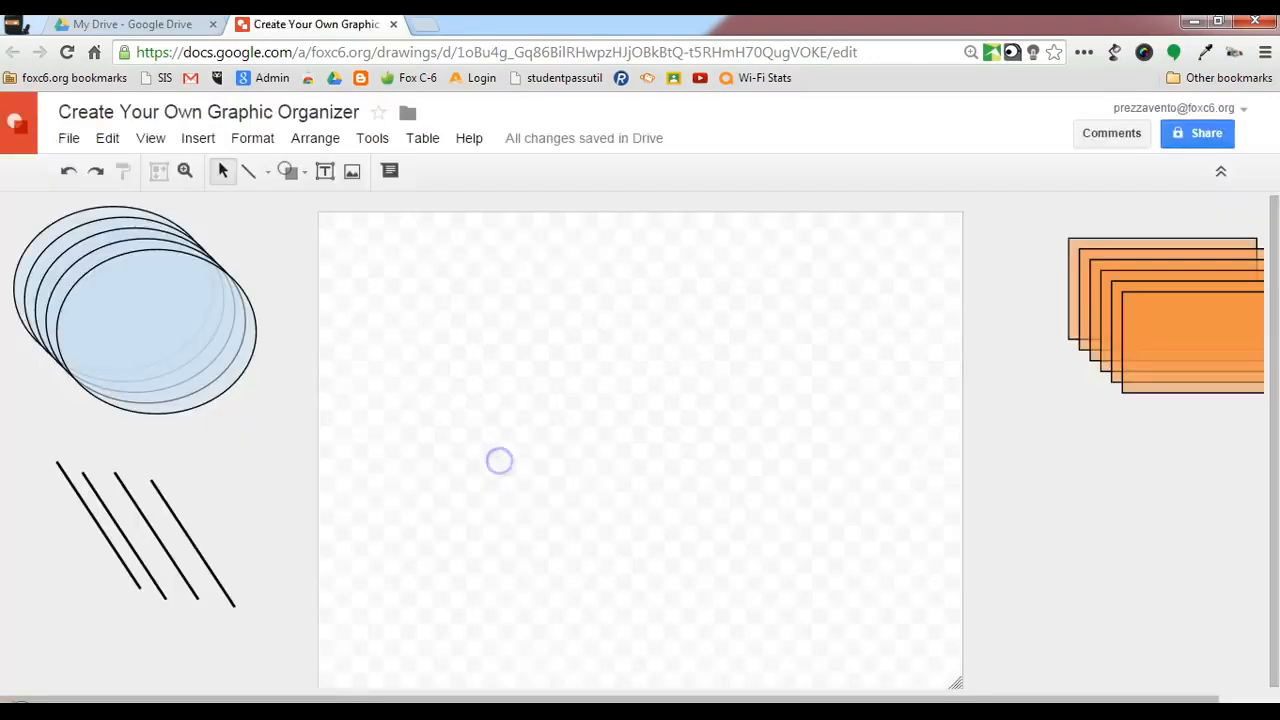